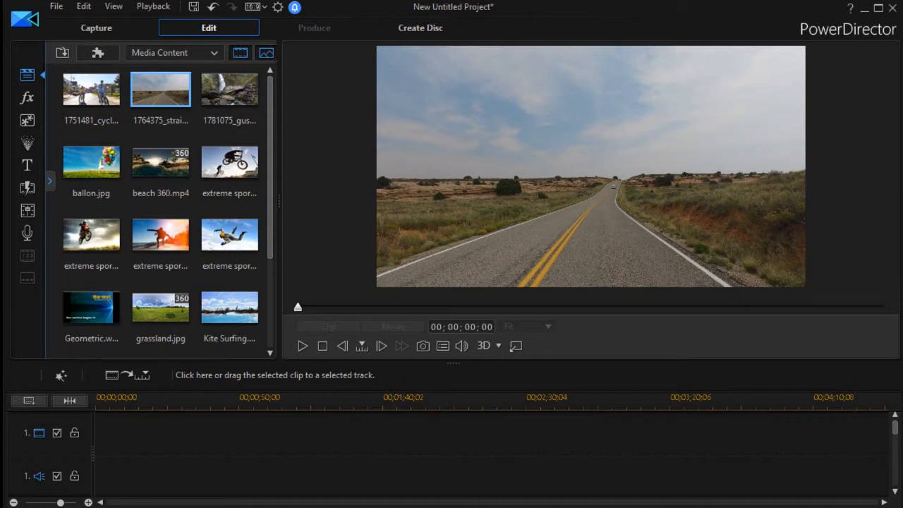
mouse_move(49, 62)
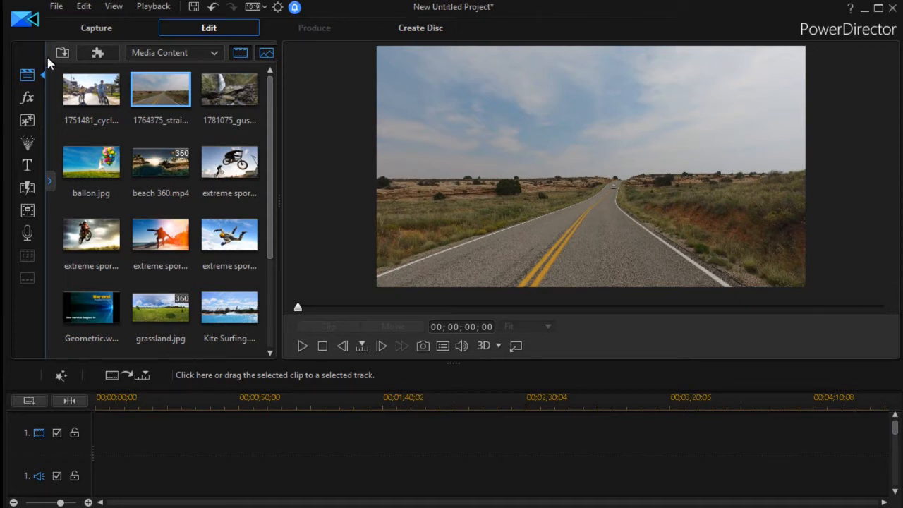
mouse_move(98, 53)
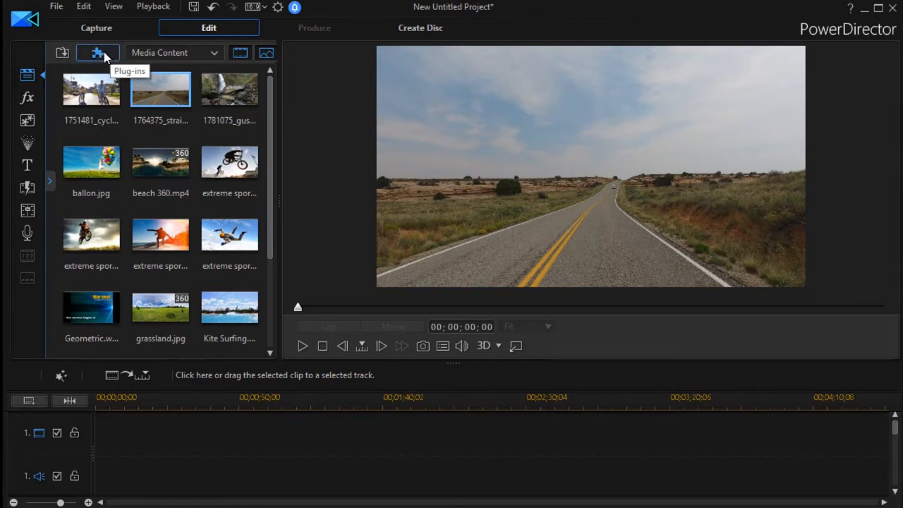
Open the Plug-ins menu listing MultiCam Designer, Theme Designer and Video Collage Designer
left_click(97, 53)
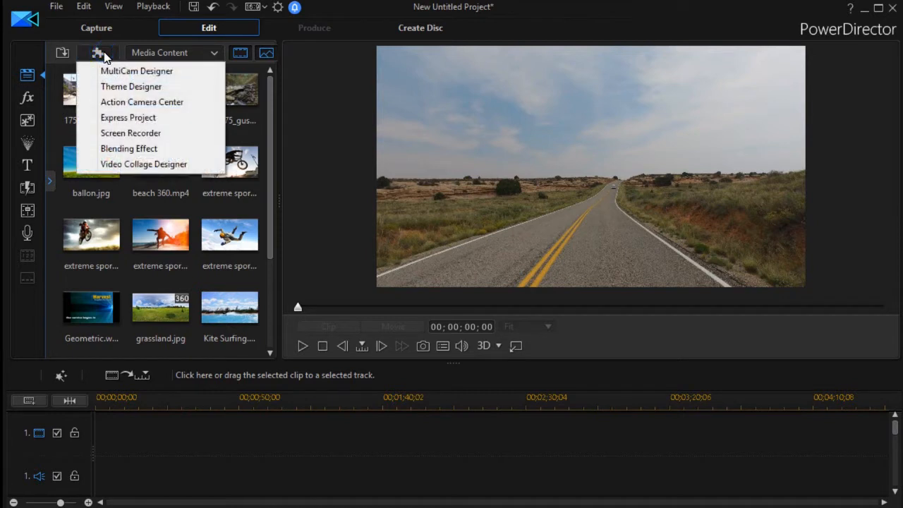
mouse_move(203, 169)
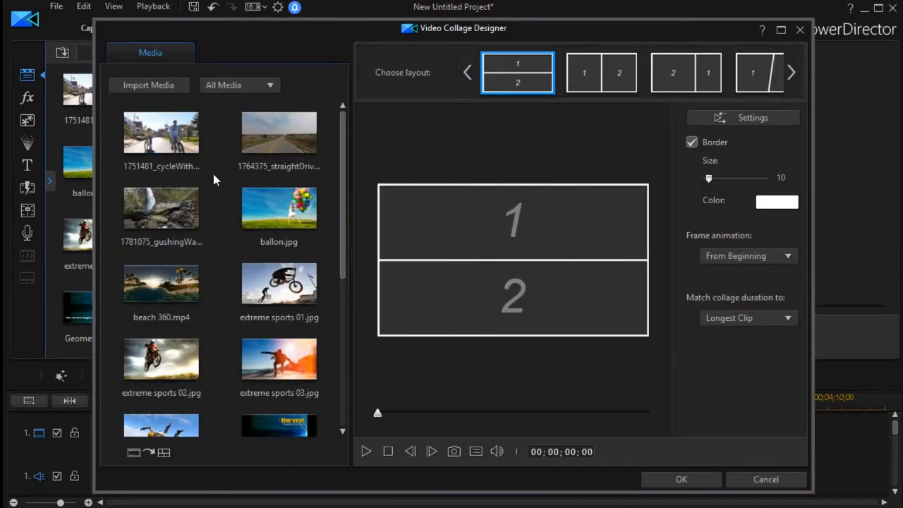
mouse_move(229, 204)
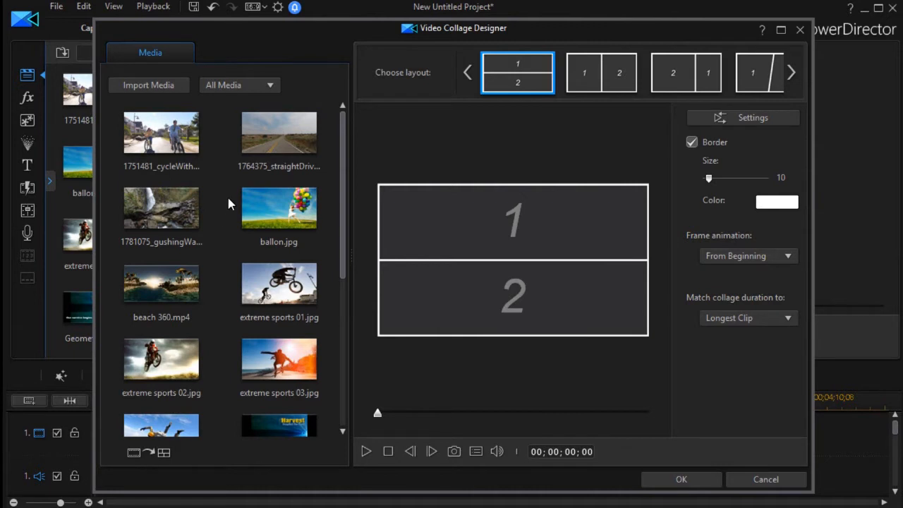
mouse_move(148, 85)
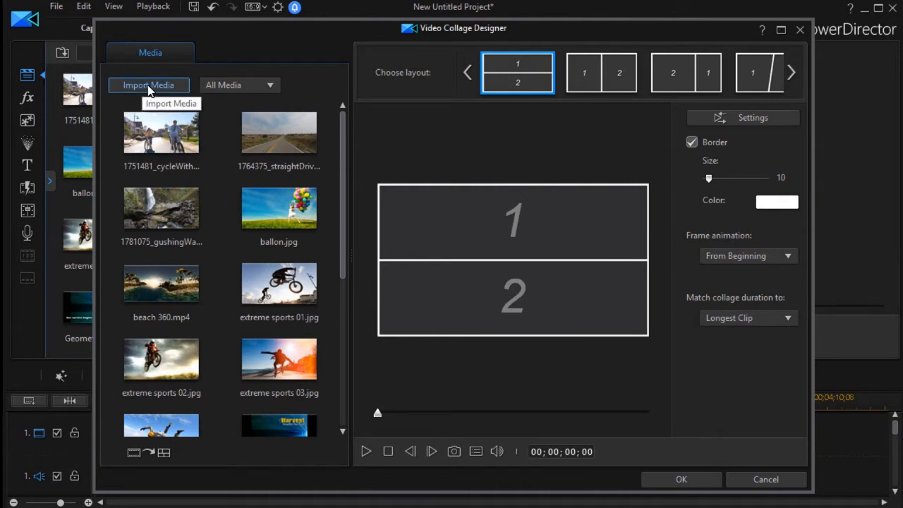
Launch Video Collage Designer and page the layout strip forward twice to the four-cell layouts
left_click(513, 221)
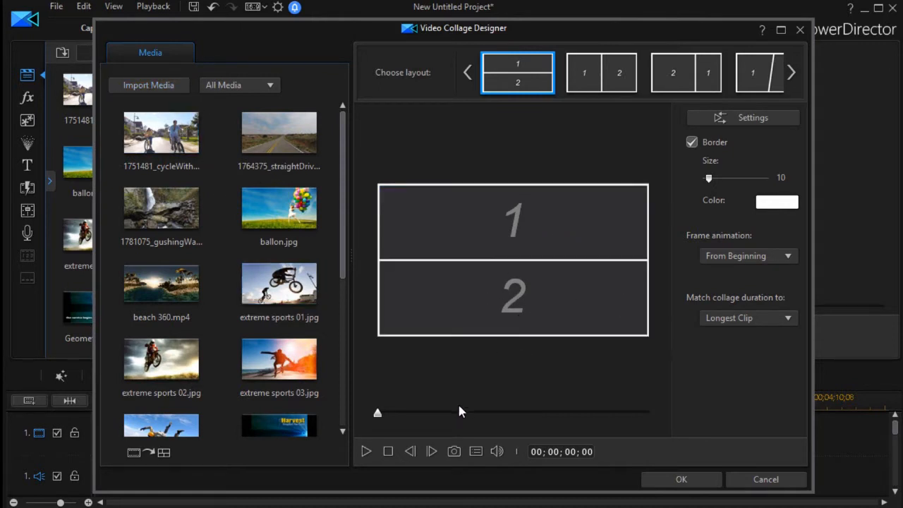
mouse_move(465, 441)
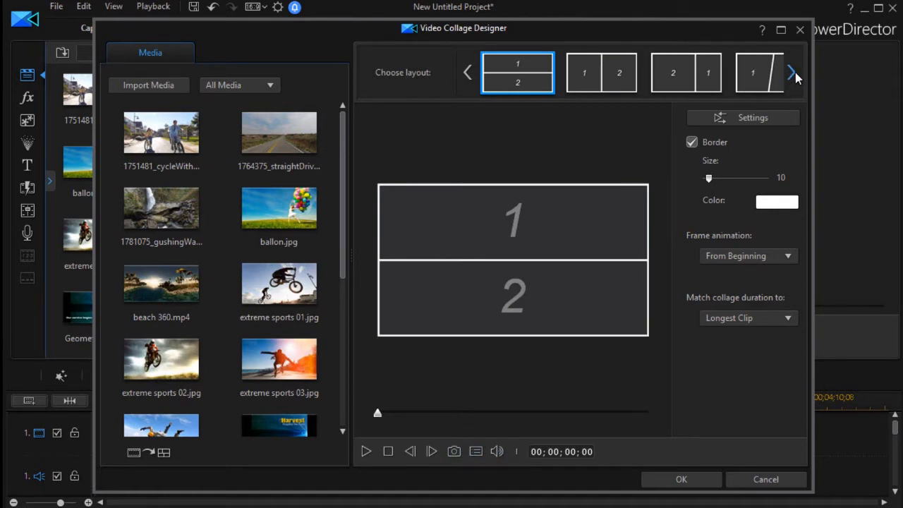
left_click(793, 72)
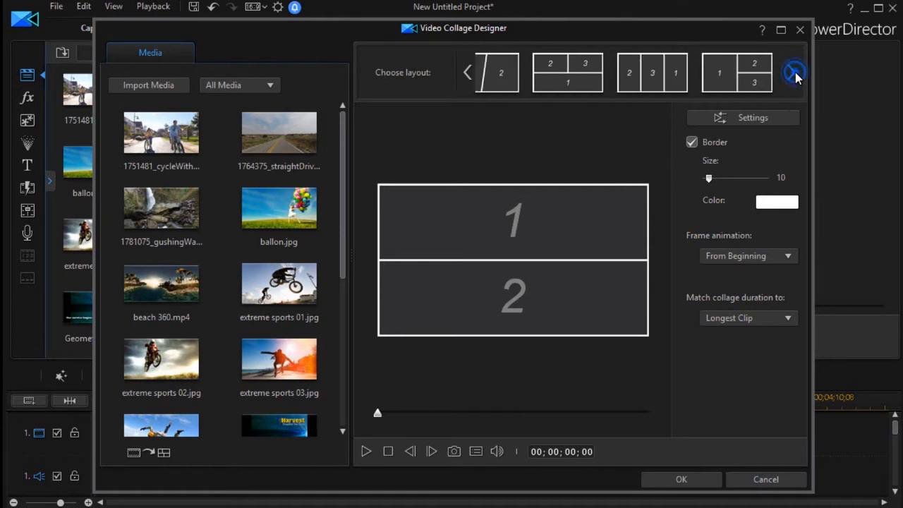
left_click(794, 72)
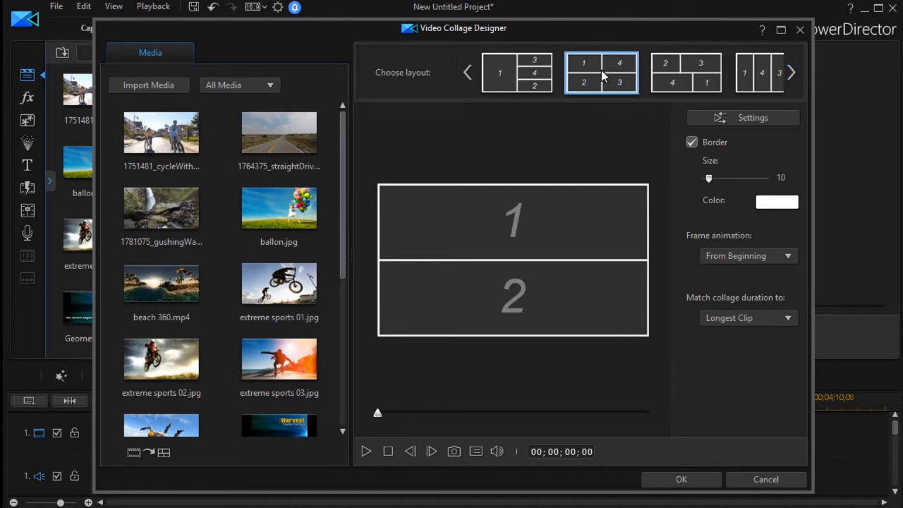
mouse_move(628, 83)
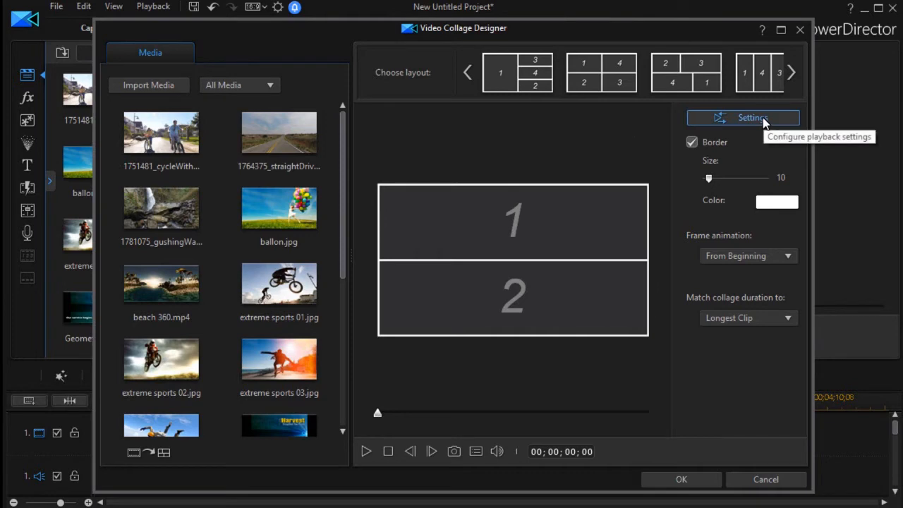
left_click(743, 117)
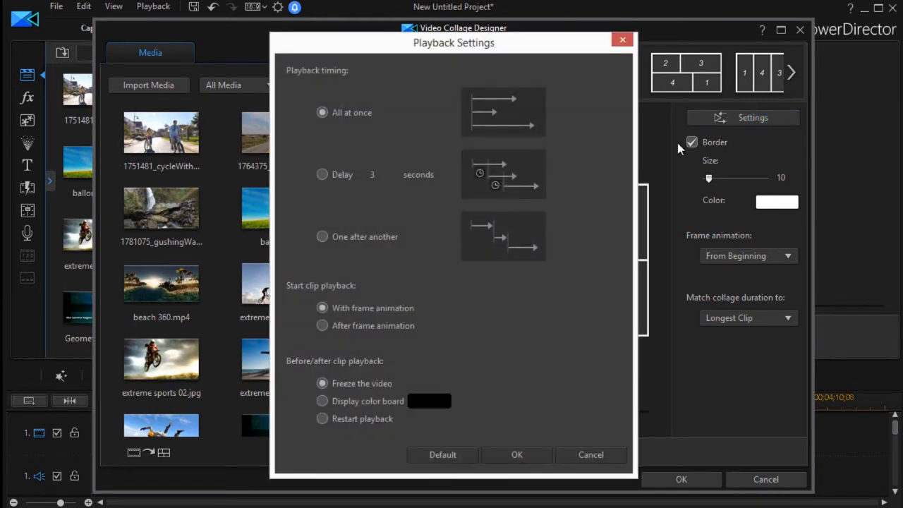
mouse_move(457, 201)
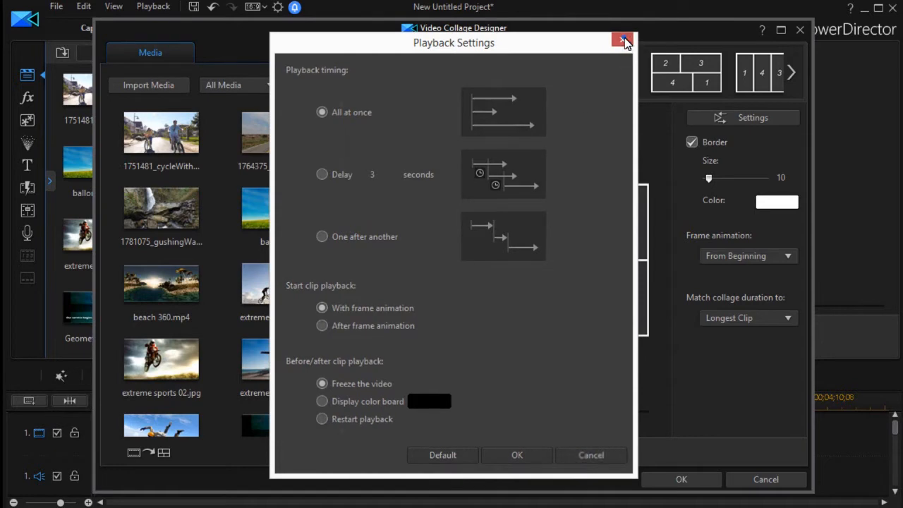
left_click(623, 40)
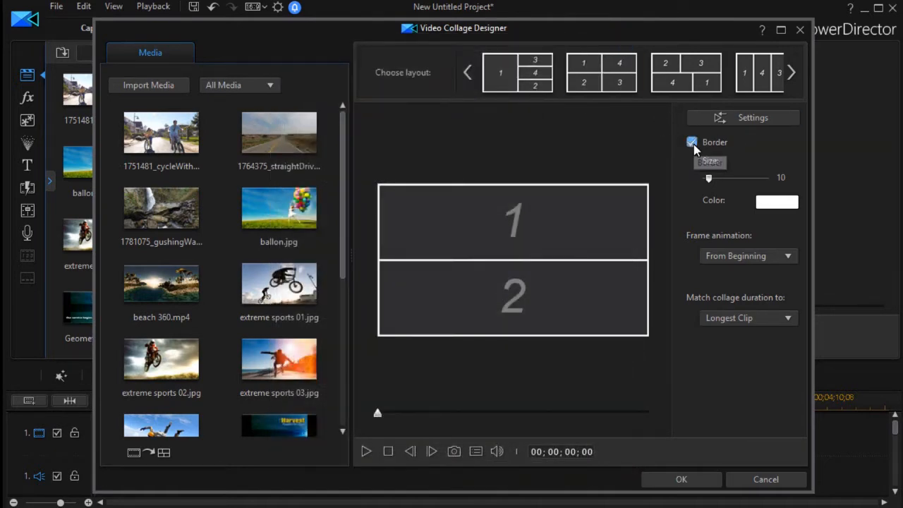
Keep the collage border on, set its size to 13, and colour it pink
left_click(691, 142)
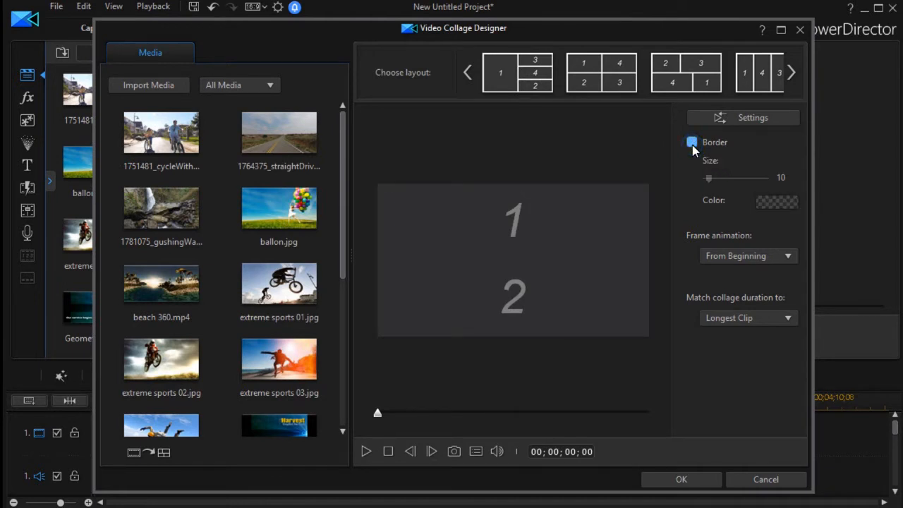
left_click(691, 142)
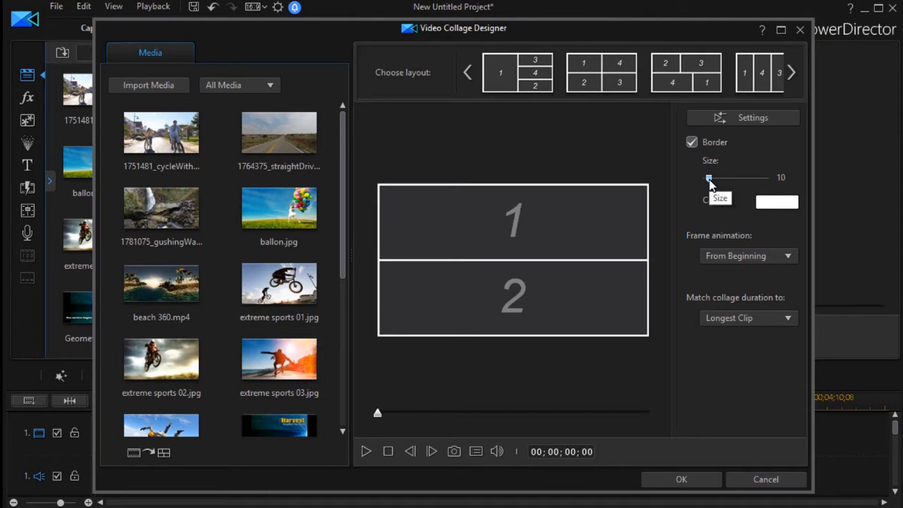
left_click_drag(709, 177, 746, 177)
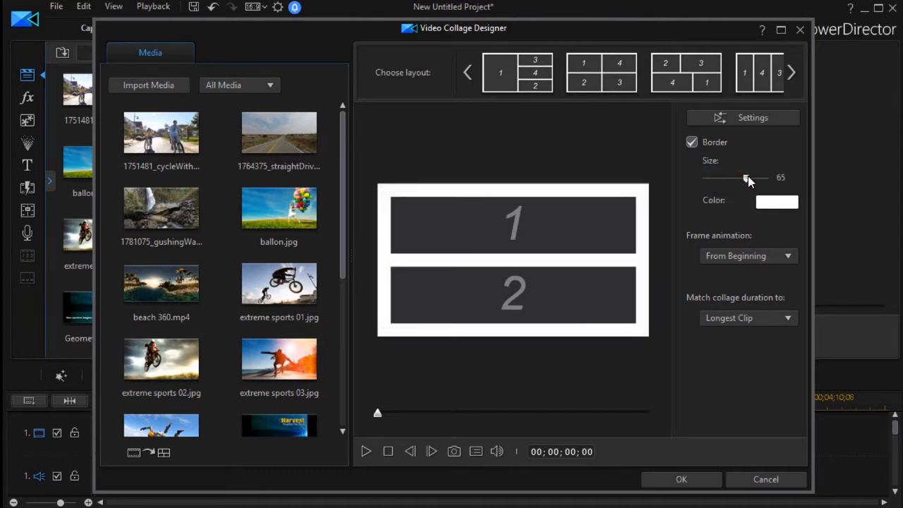
left_click_drag(747, 178, 709, 178)
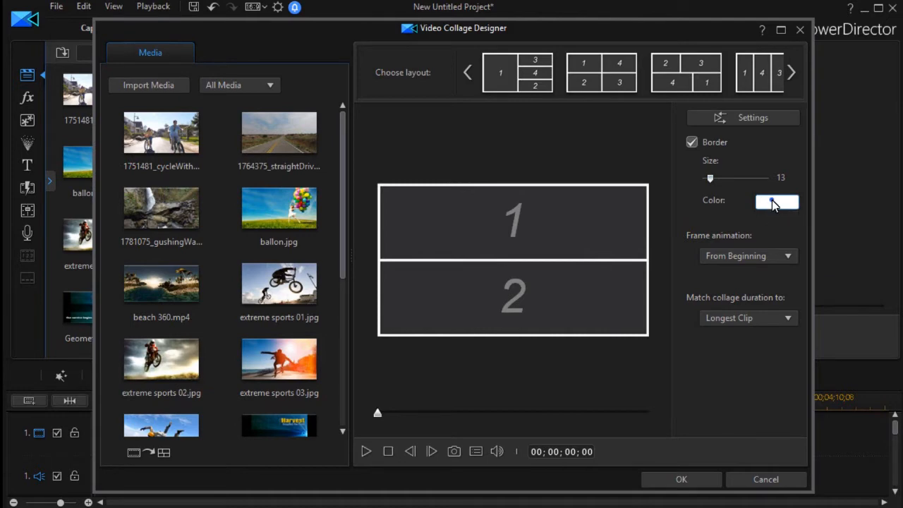
left_click(777, 202)
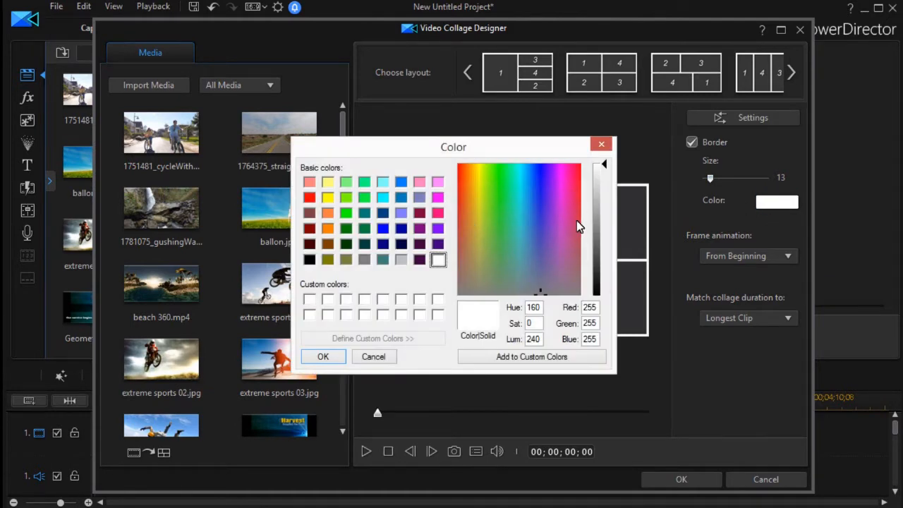
left_click(570, 213)
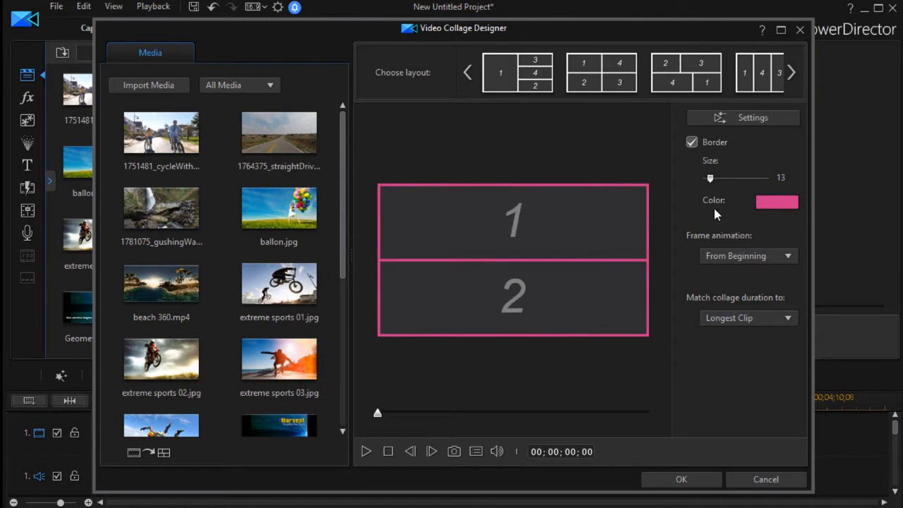
mouse_move(716, 237)
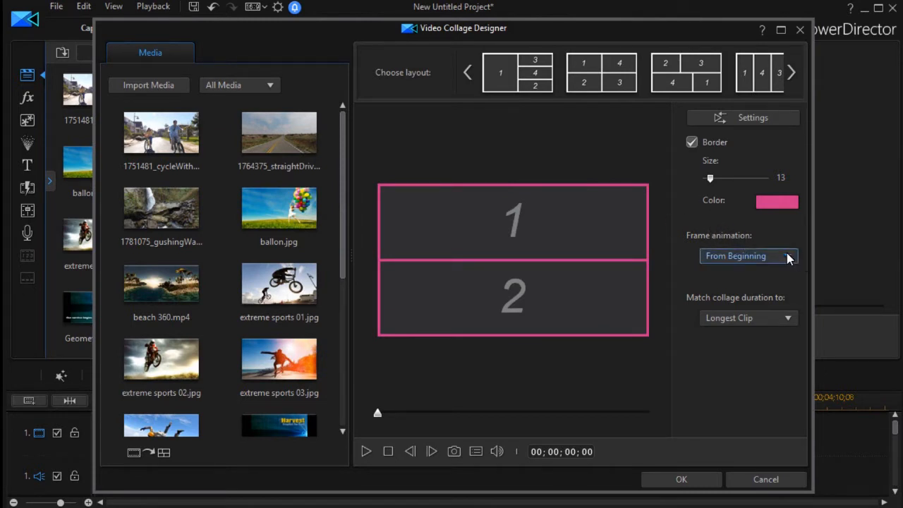
left_click(748, 255)
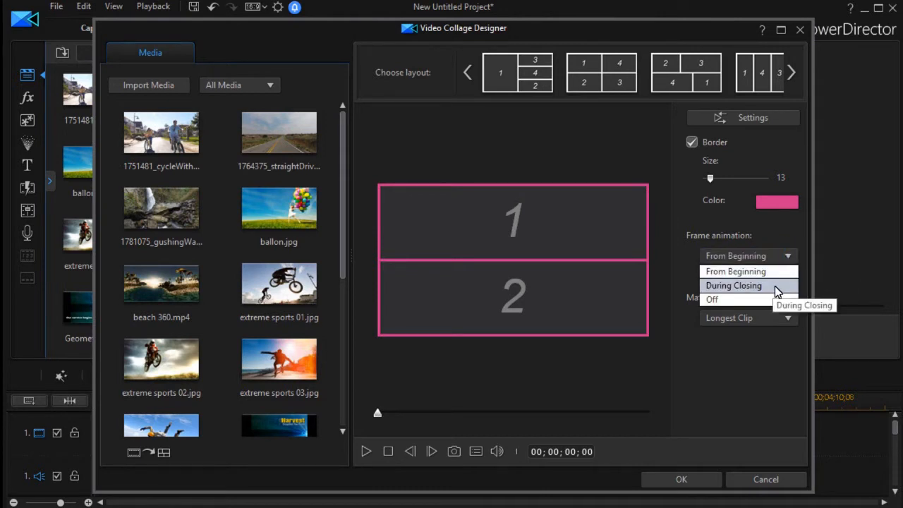
mouse_move(767, 299)
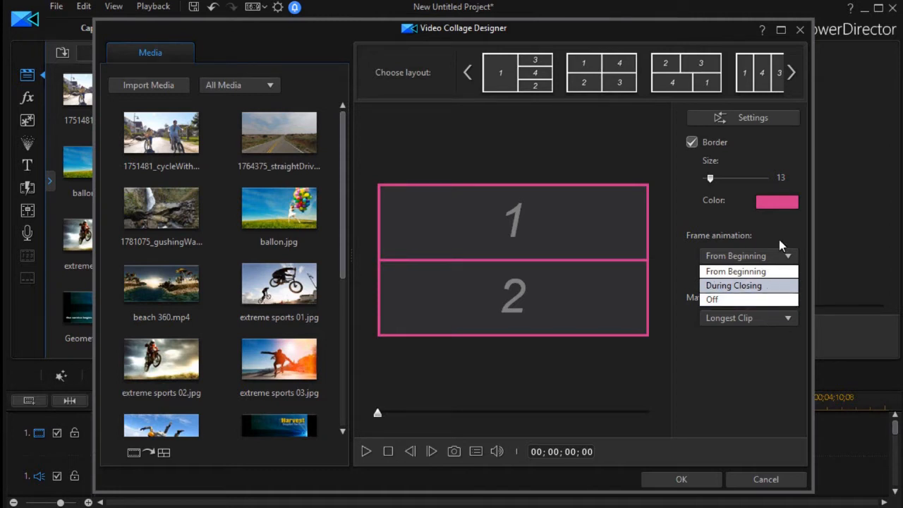
left_click(735, 271)
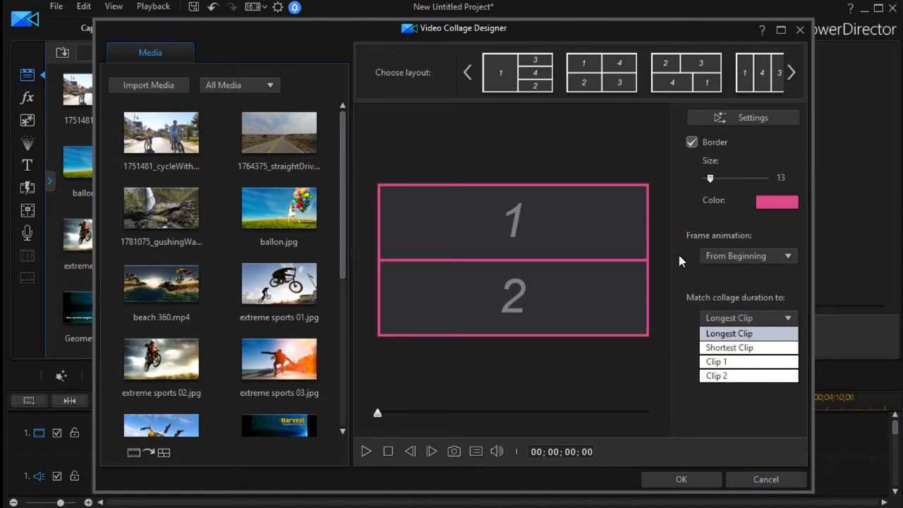
mouse_move(730, 347)
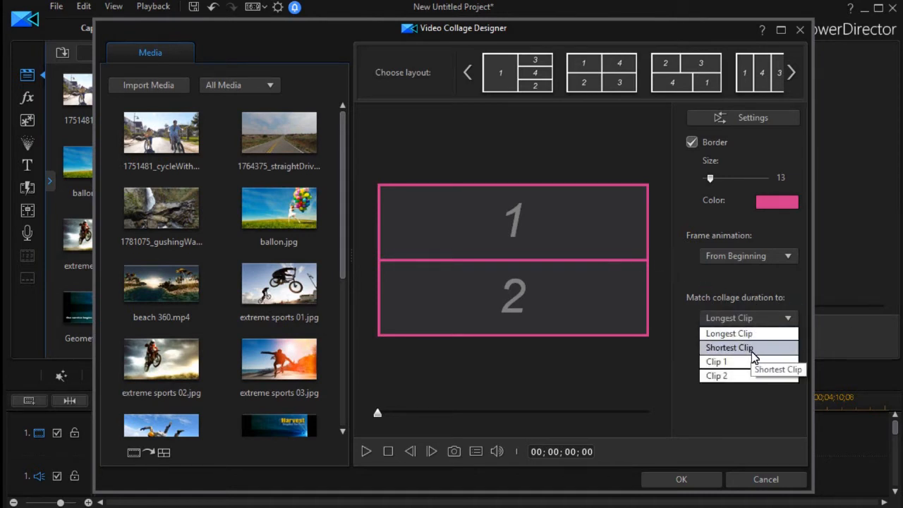
mouse_move(716, 361)
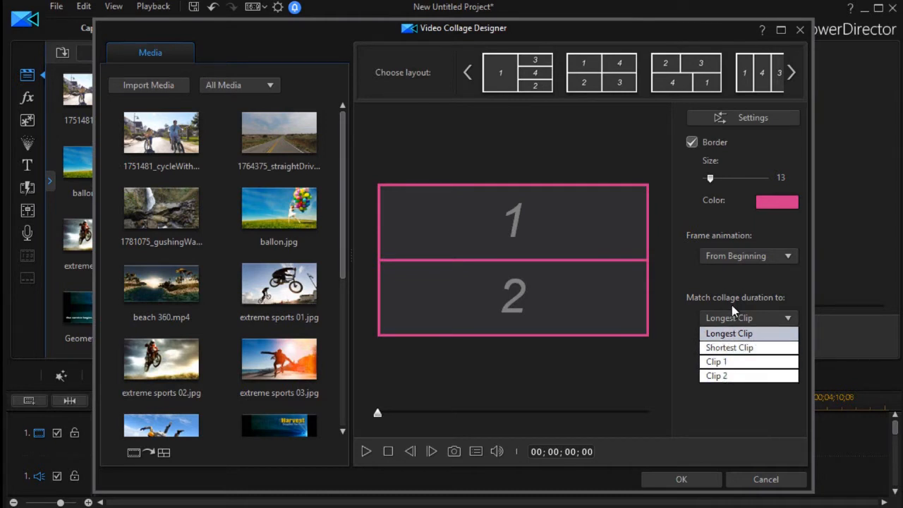
mouse_move(758, 340)
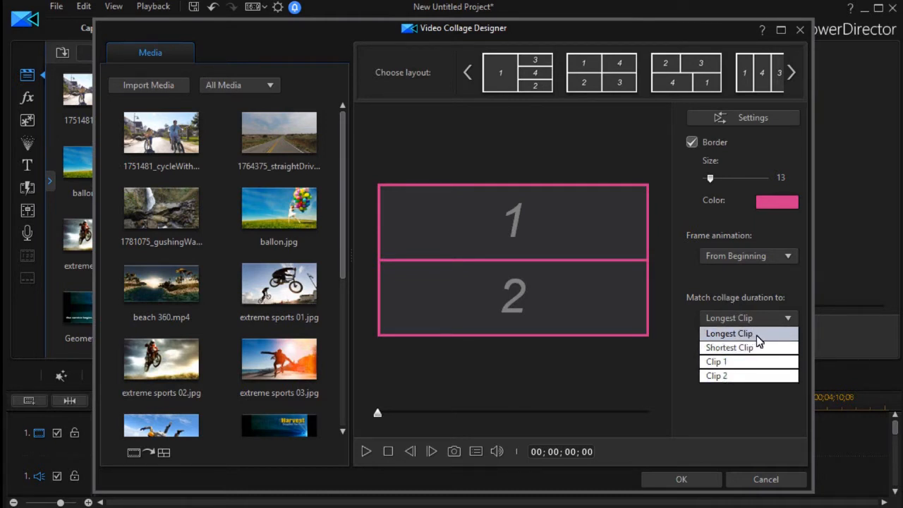
mouse_move(729, 333)
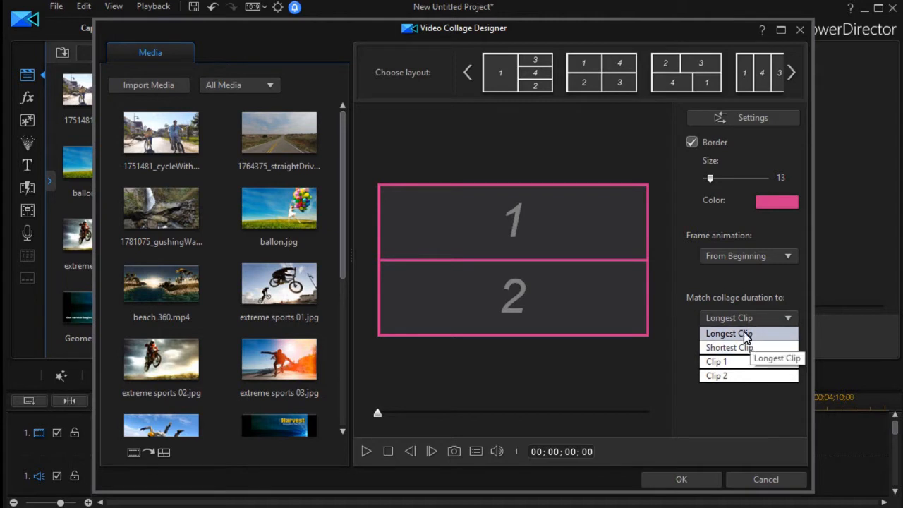
mouse_move(727, 279)
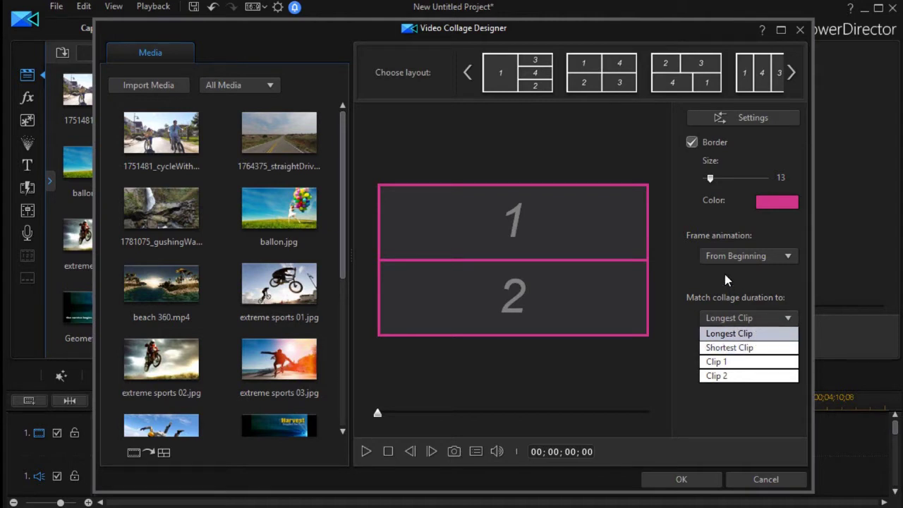
left_click(728, 333)
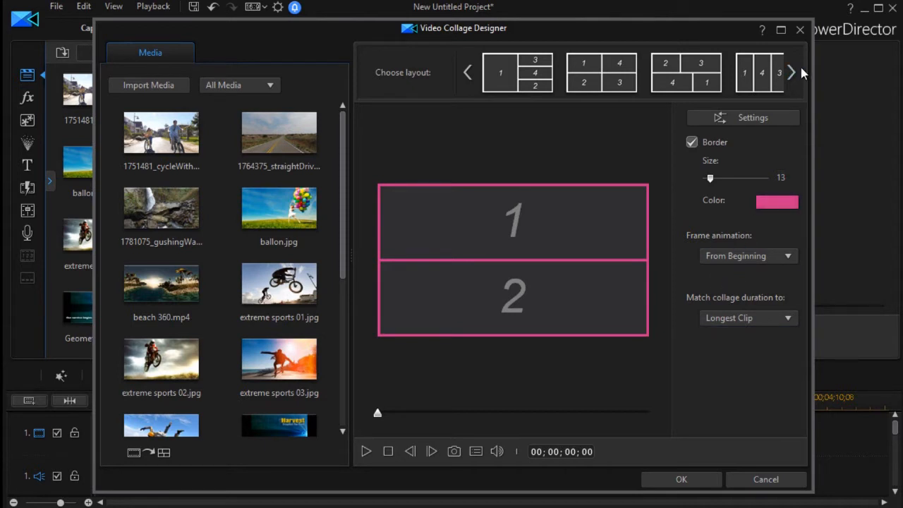
Choose the six-cell layout with two large cells over four small ones, and select cell 1
left_click(791, 72)
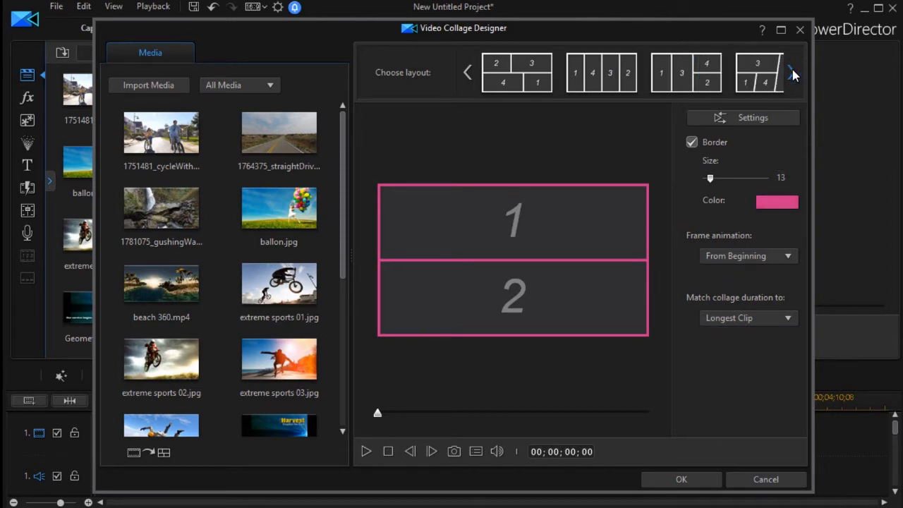
left_click(791, 72)
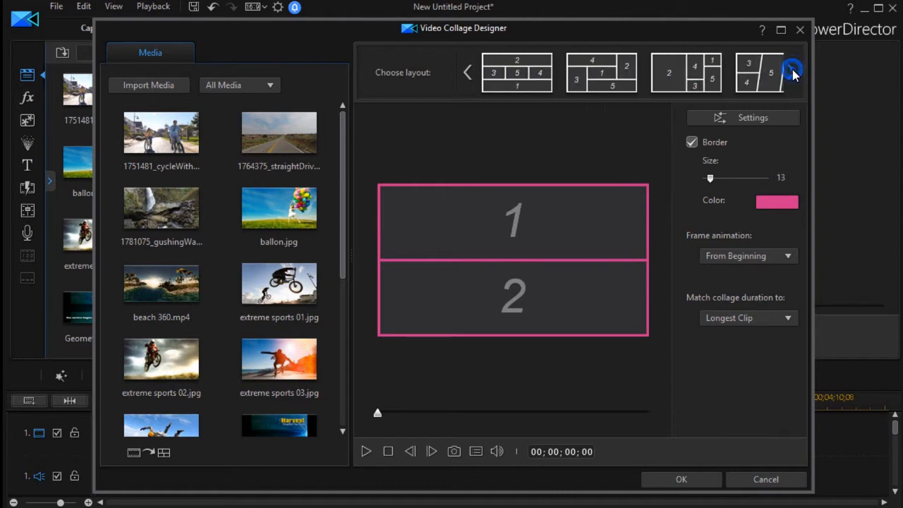
left_click(792, 72)
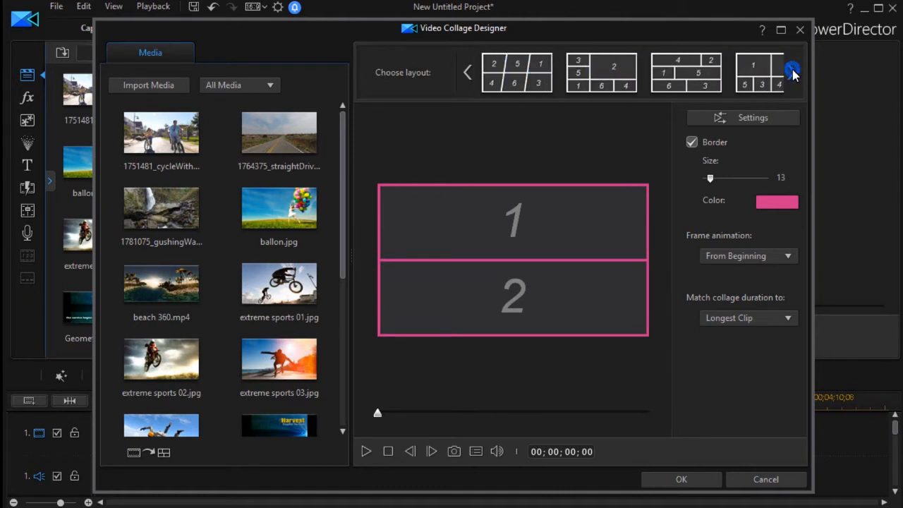
left_click(793, 72)
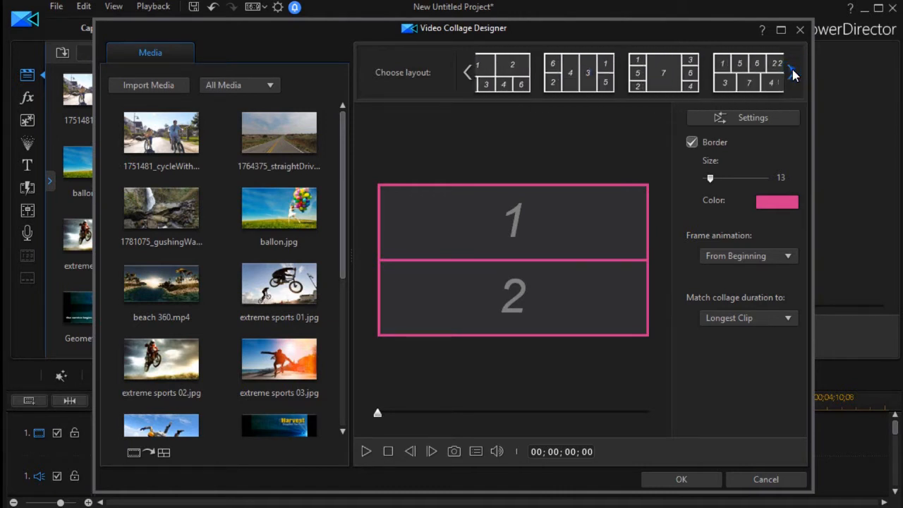
left_click(791, 72)
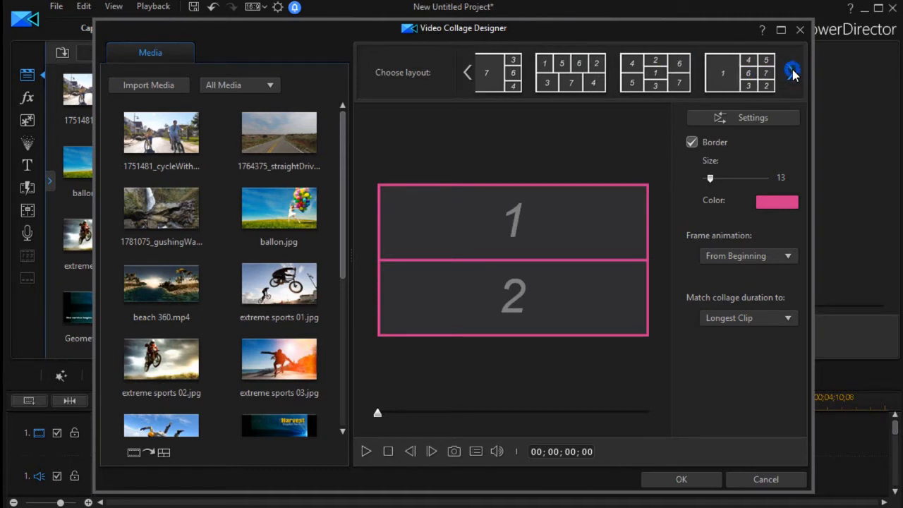
mouse_move(451, 67)
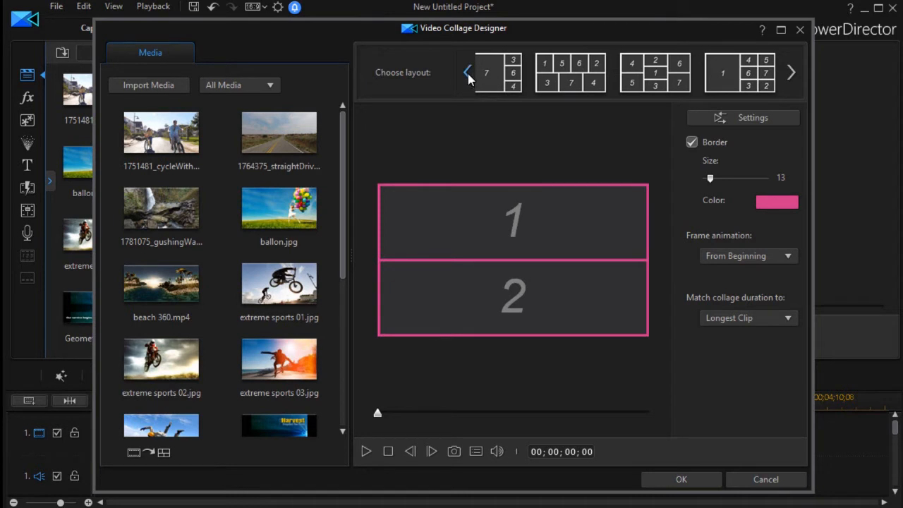
left_click(467, 72)
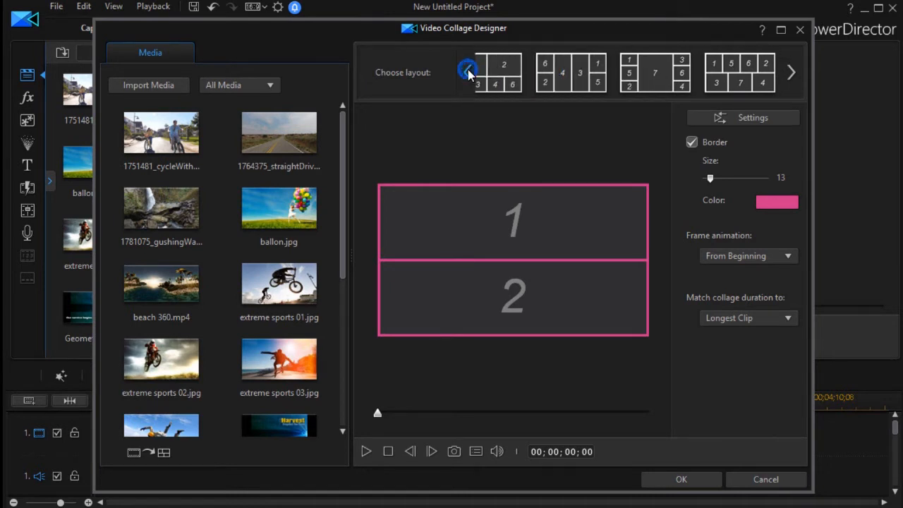
left_click(467, 72)
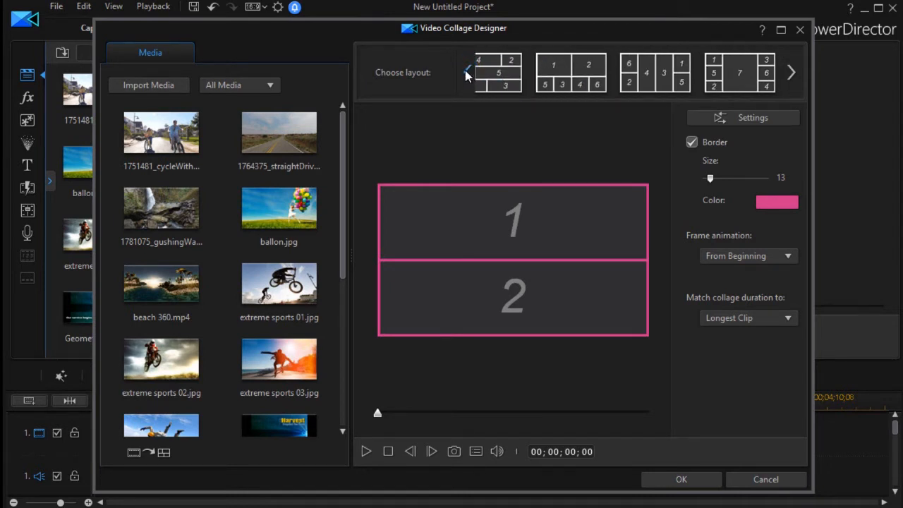
left_click(570, 73)
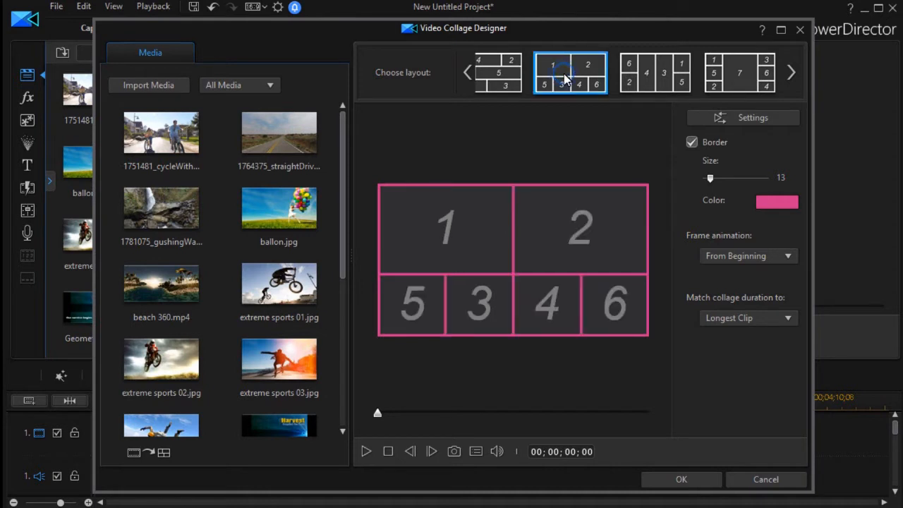
mouse_move(462, 193)
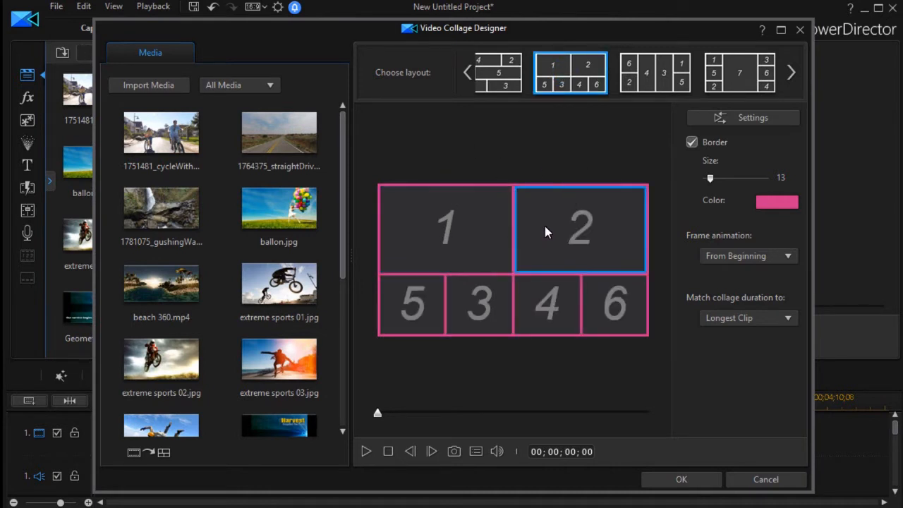
left_click(444, 228)
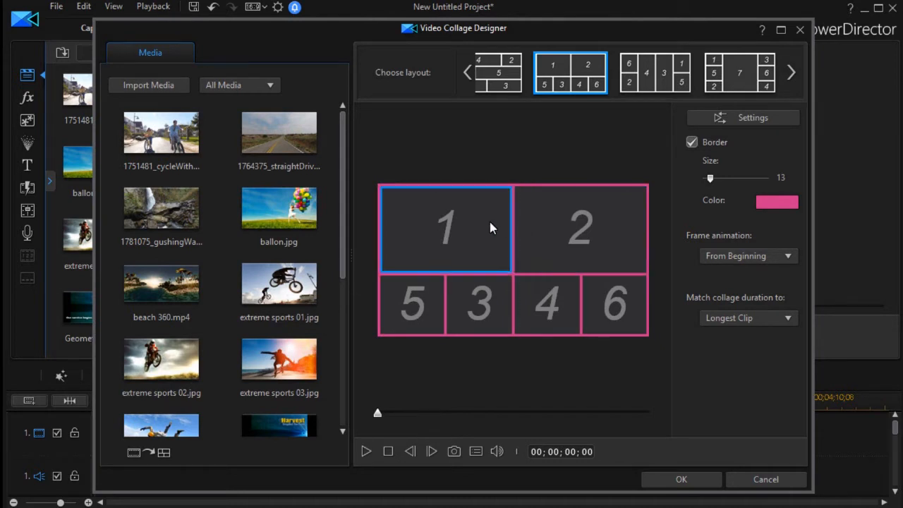
mouse_move(494, 217)
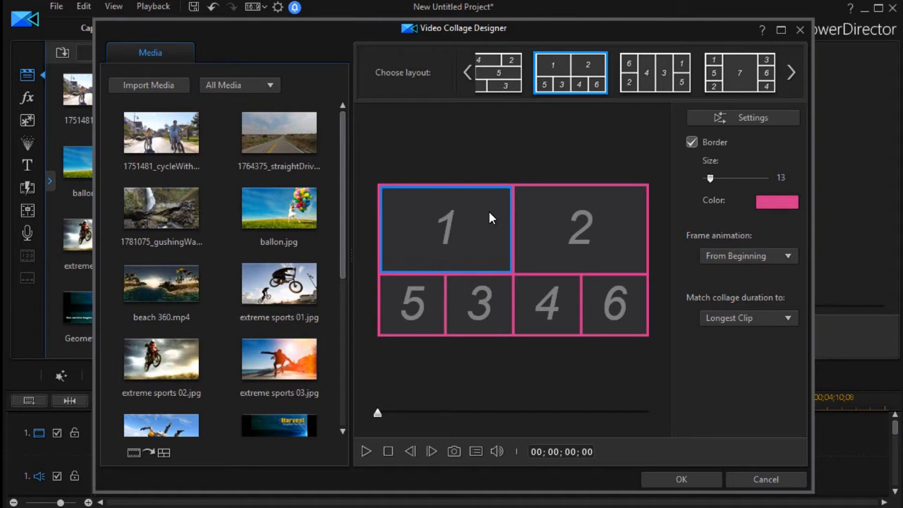
mouse_move(478, 226)
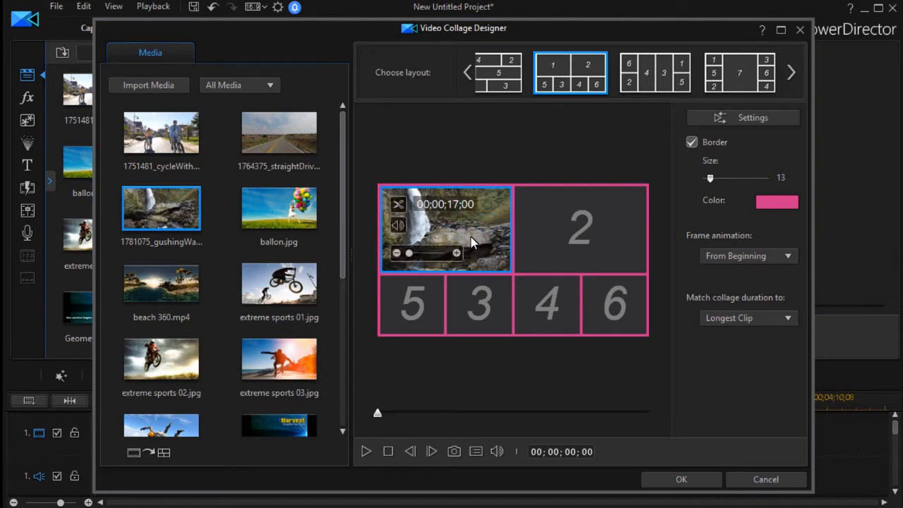
mouse_move(411, 252)
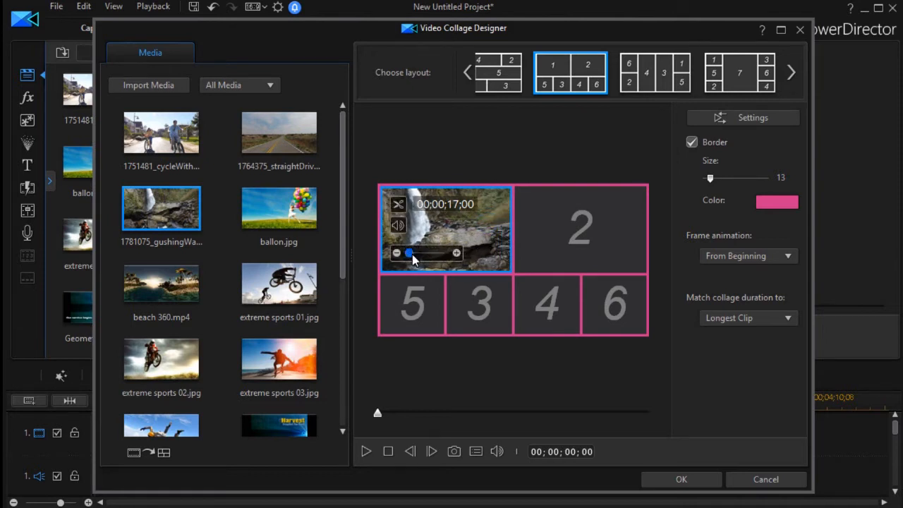
Zoom in on the waterfall clip in cell 1 and select the cyclists clip
left_click_drag(410, 252, 431, 252)
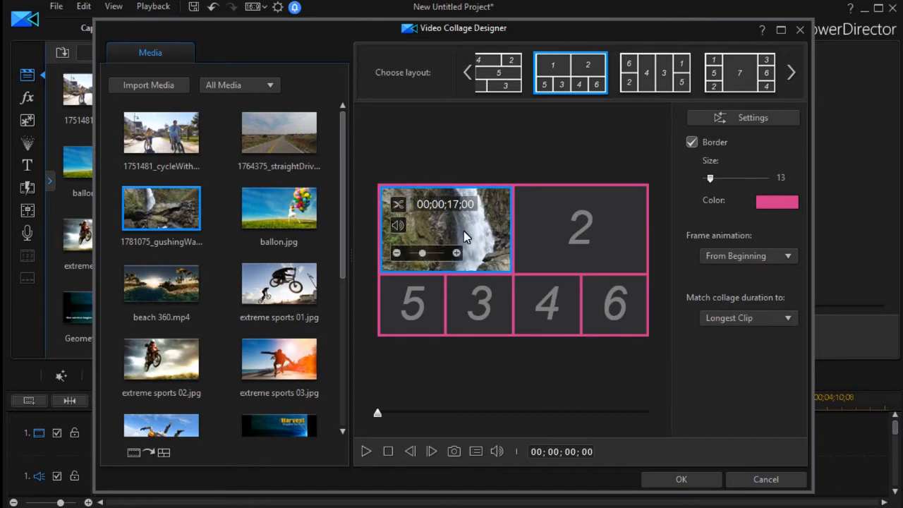
mouse_move(451, 222)
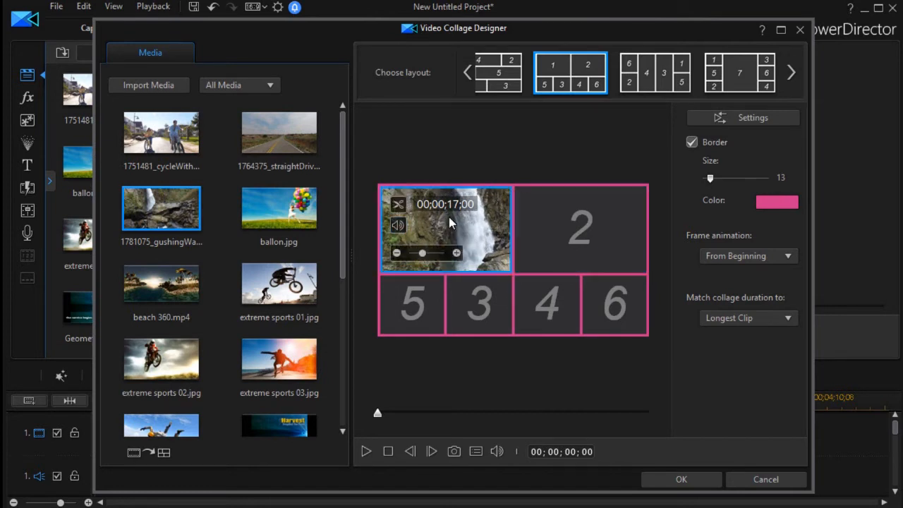
mouse_move(467, 227)
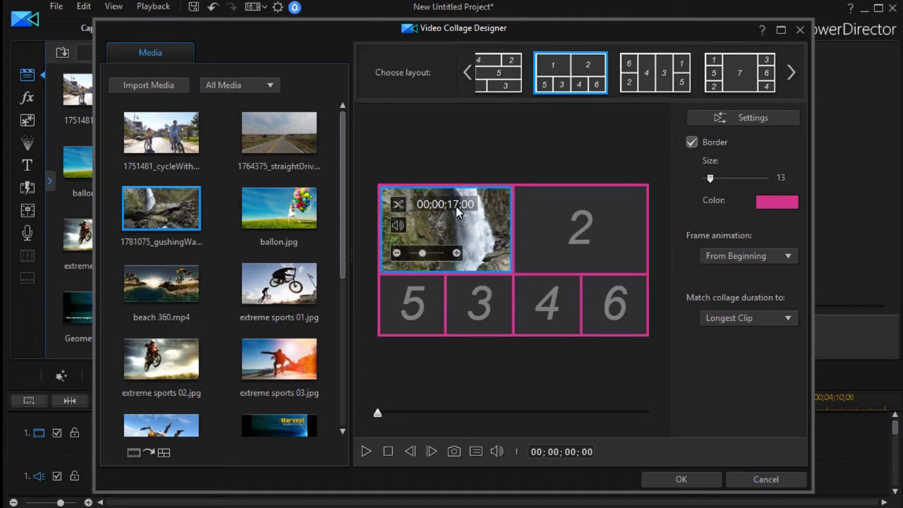
mouse_move(501, 221)
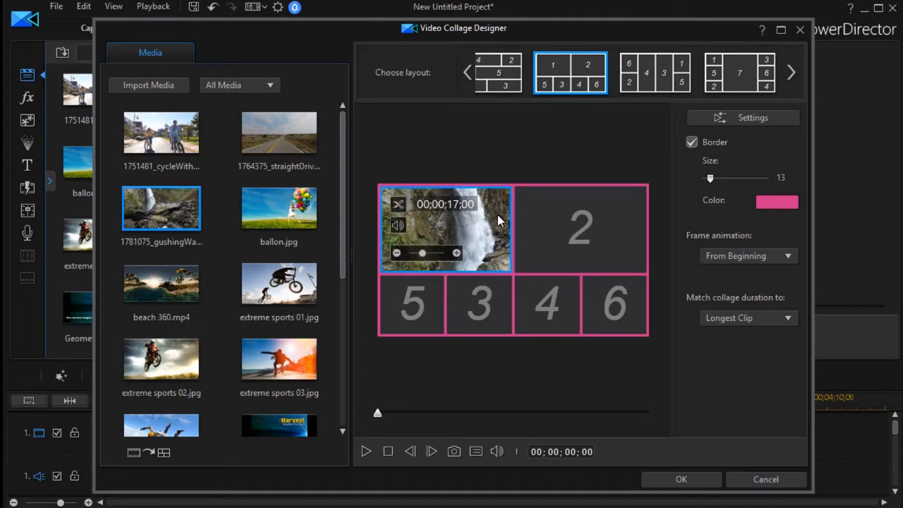
left_click(580, 229)
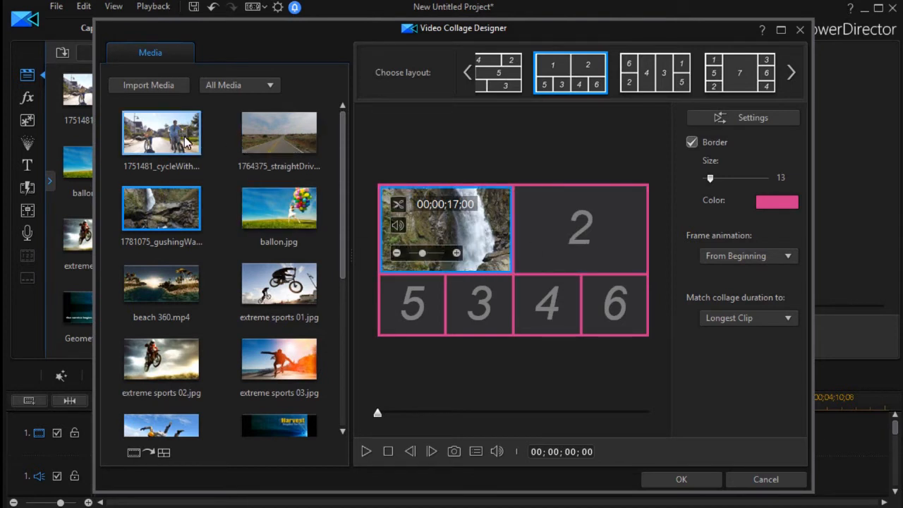
Drag the cycling clip (1751481_cycleWith…) into collage cell 2
left_click_drag(161, 133, 580, 229)
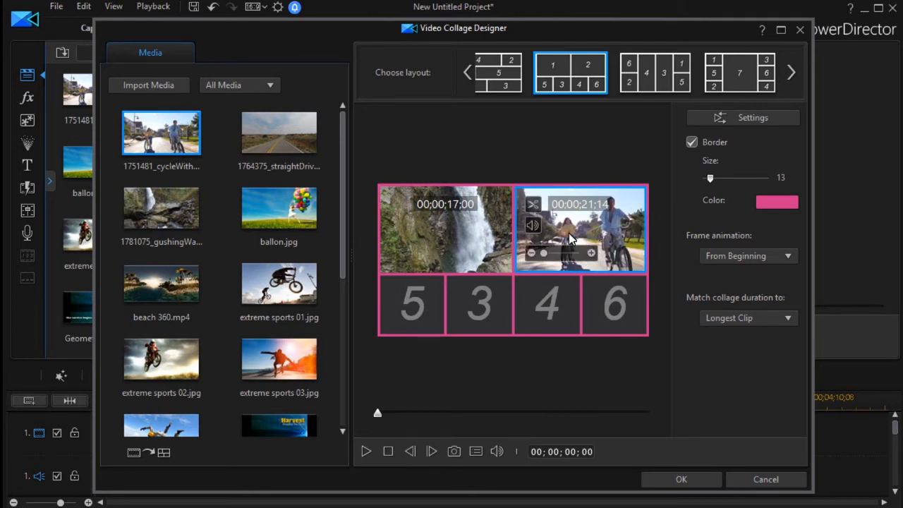
mouse_move(517, 271)
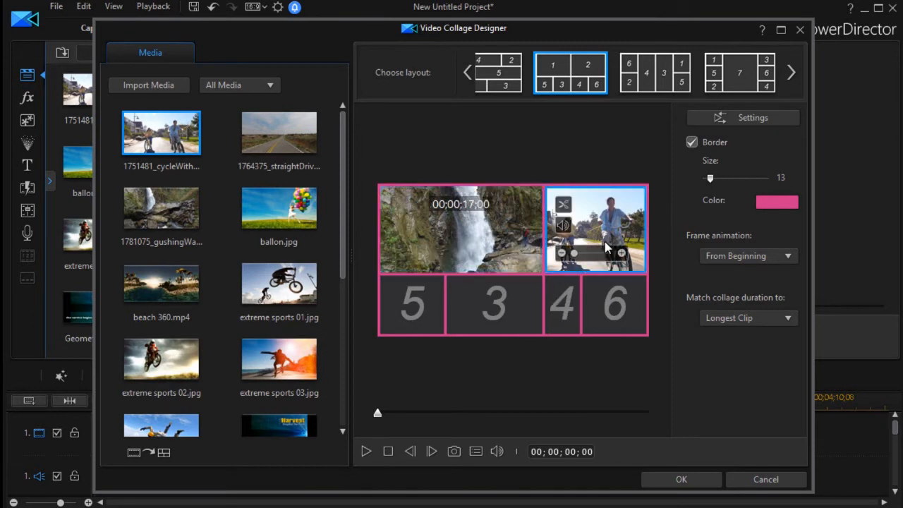
mouse_move(514, 288)
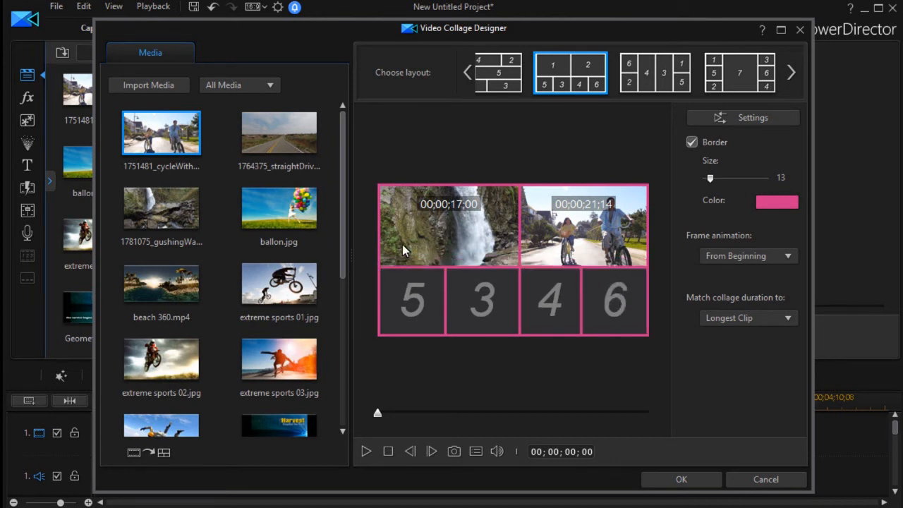
Widen cell 5 over cell 3 and place extreme sports 01.jpg in cell 3
left_click(550, 300)
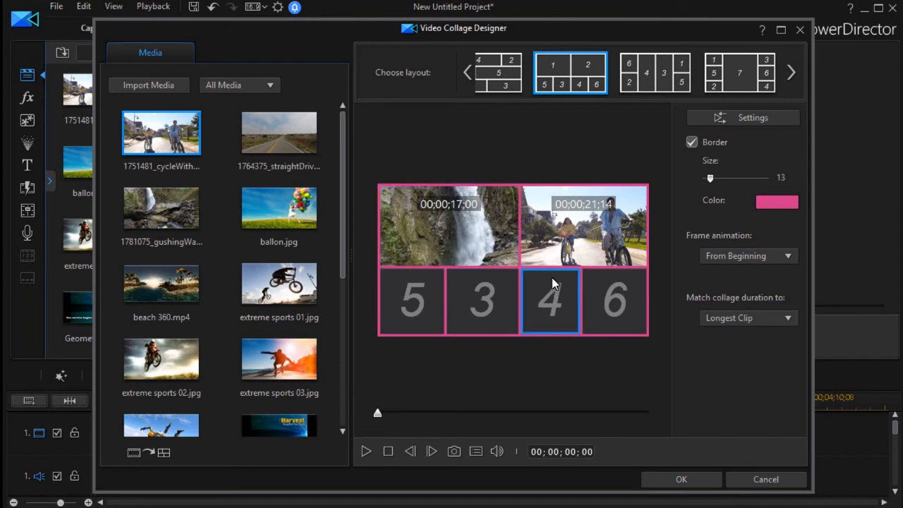
left_click(482, 302)
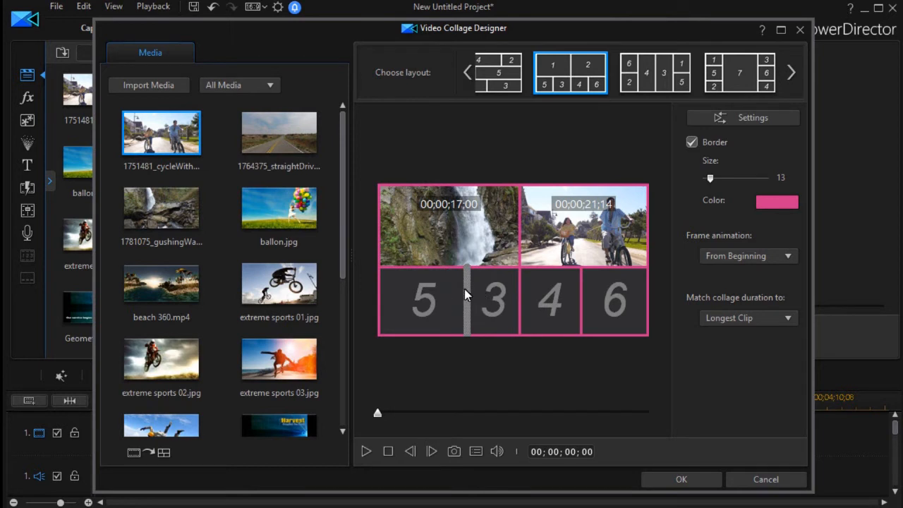
left_click(494, 301)
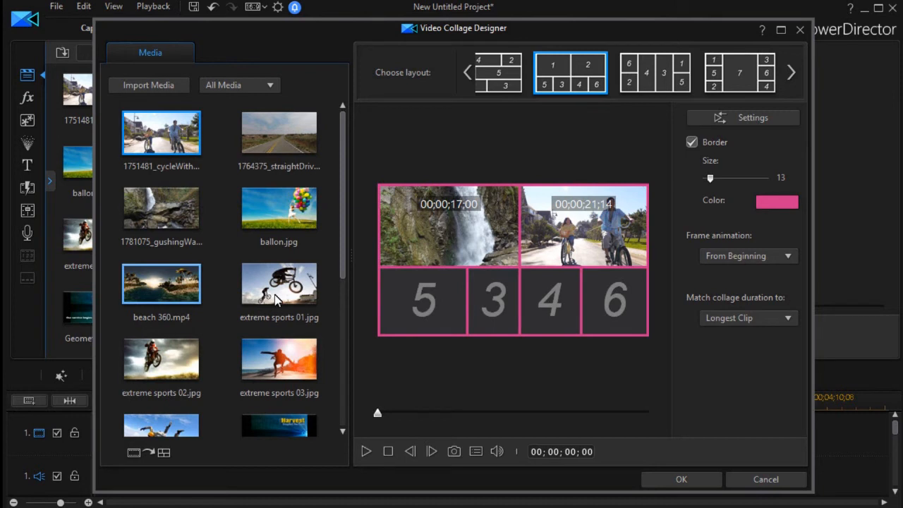
left_click_drag(277, 283, 492, 302)
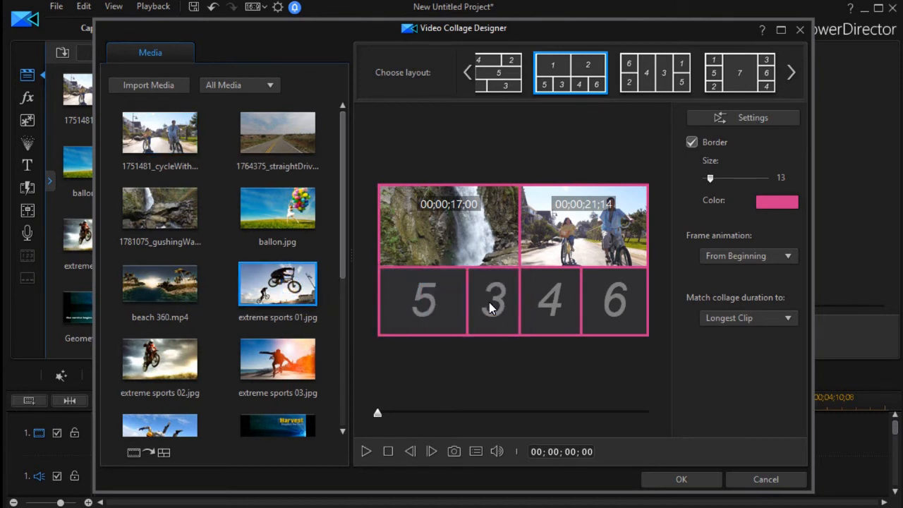
left_click_drag(277, 284, 494, 300)
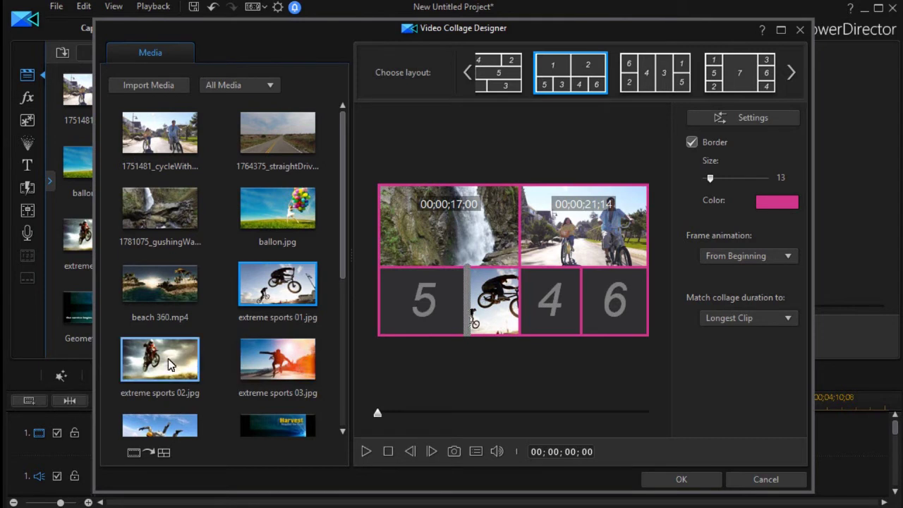
Fill cell 5 with extreme sports 02.jpg, cell 6 with ballon.jpg, and cell 4 with sunrise.jpg
left_click_drag(159, 359, 420, 306)
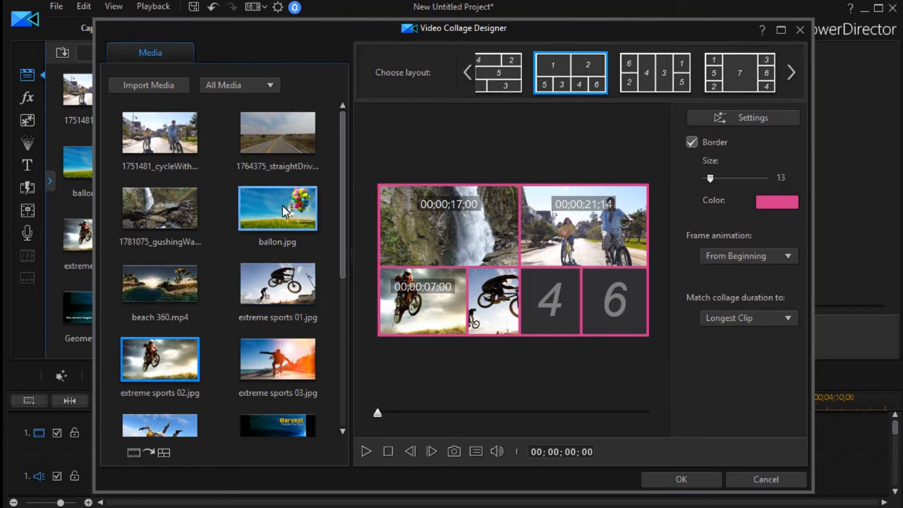
left_click_drag(277, 208, 614, 299)
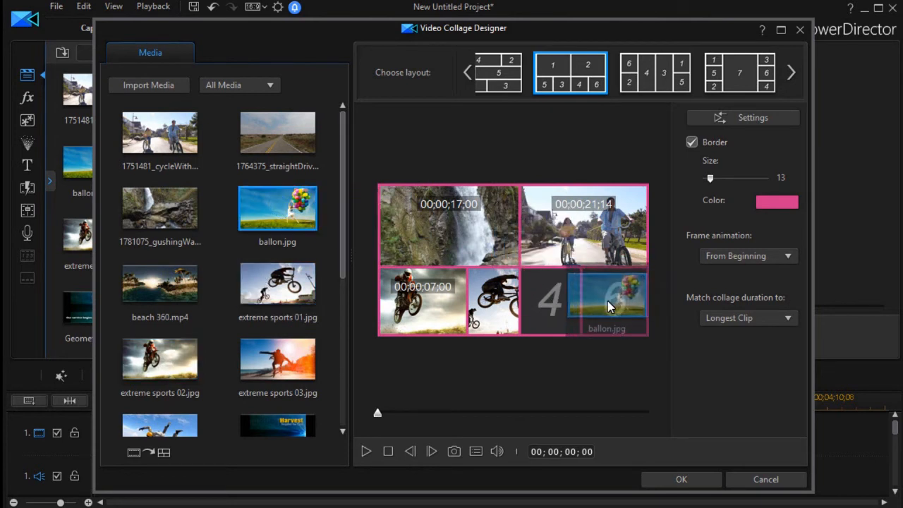
mouse_move(476, 331)
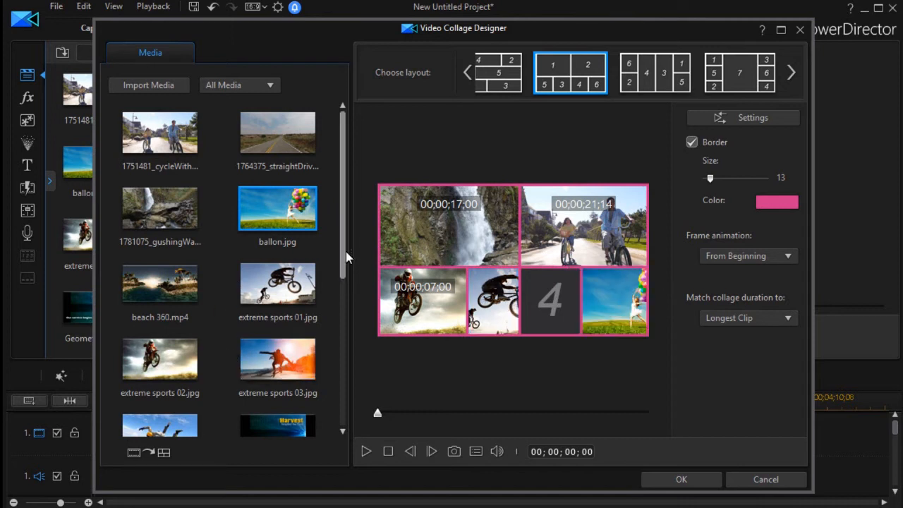
scroll("down", 3)
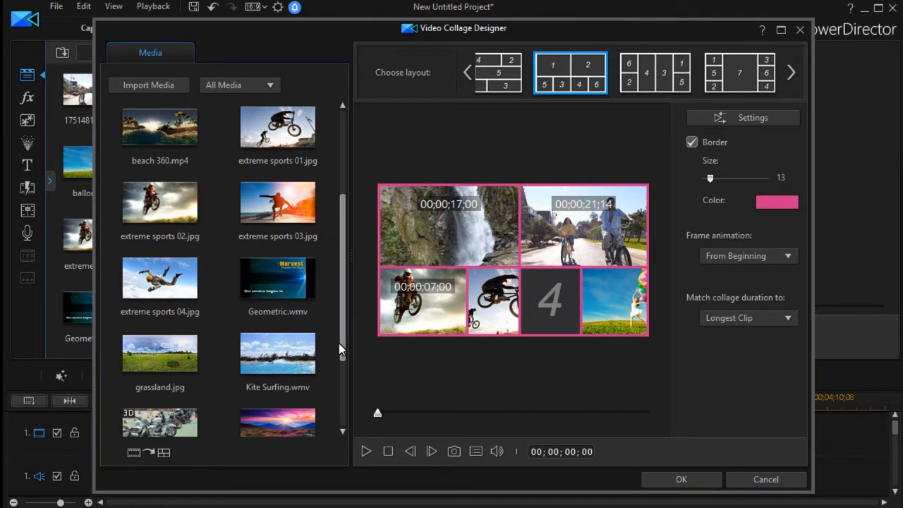
scroll("down", 3)
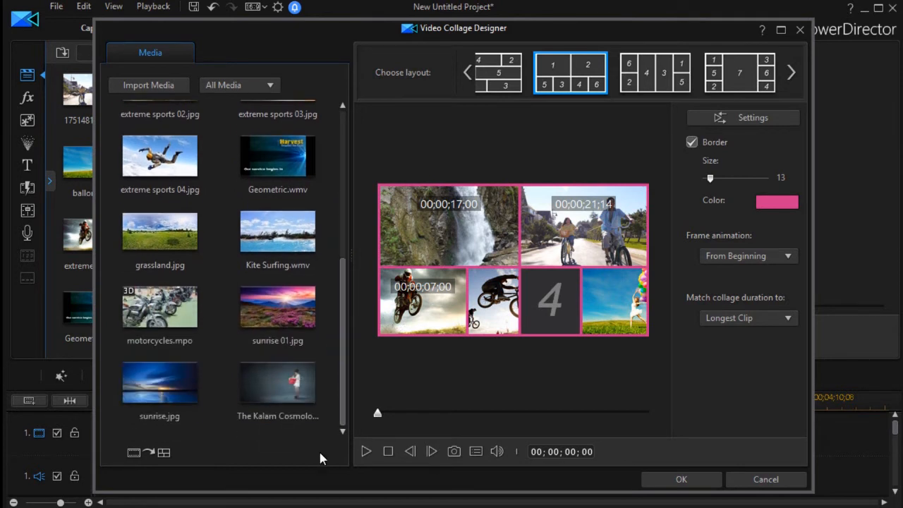
left_click_drag(159, 383, 595, 350)
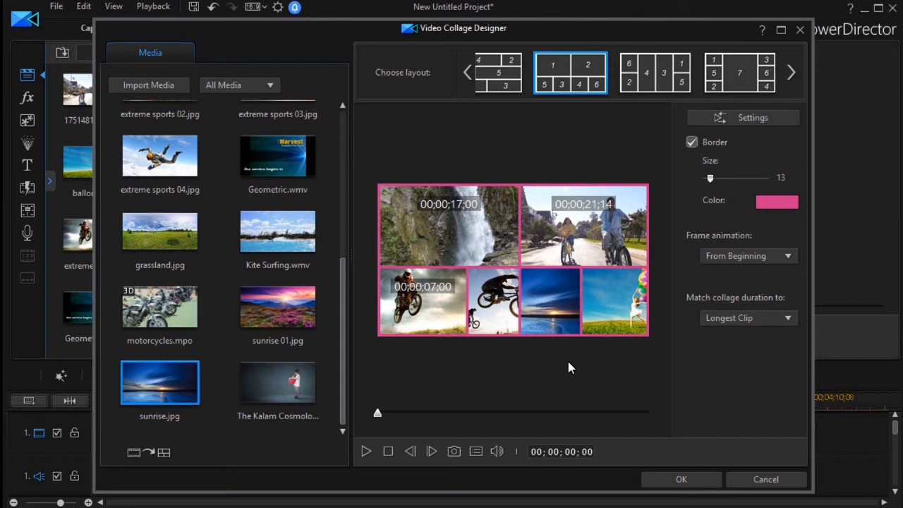
mouse_move(539, 289)
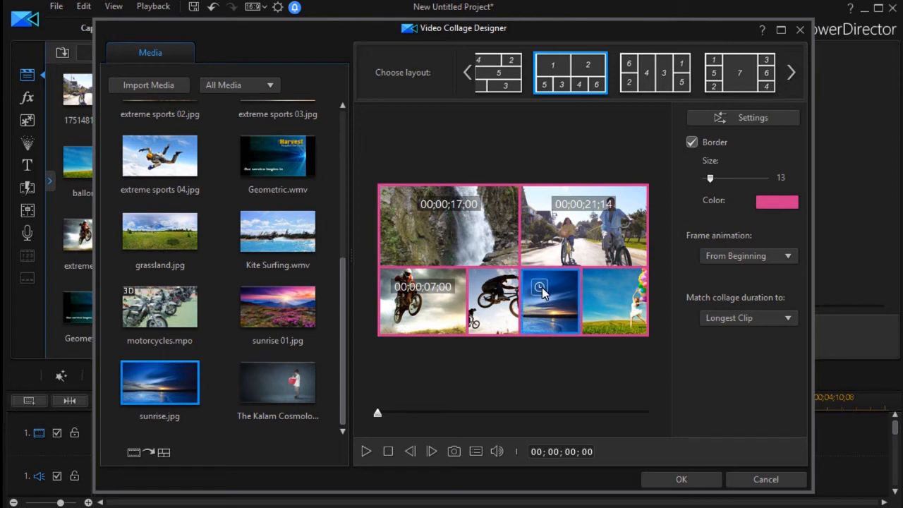
Lower the sunrise photo's duration from 7 to 4 seconds in Duration Settings
left_click(538, 288)
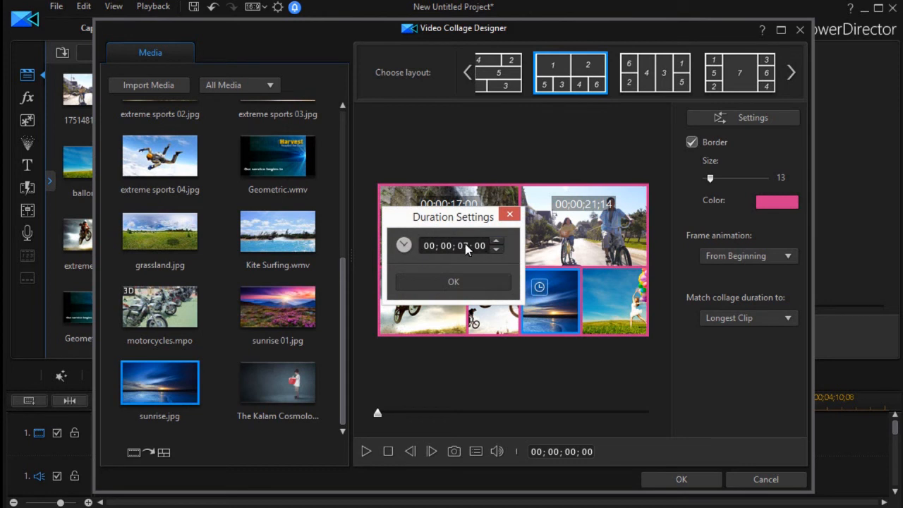
left_click(496, 242)
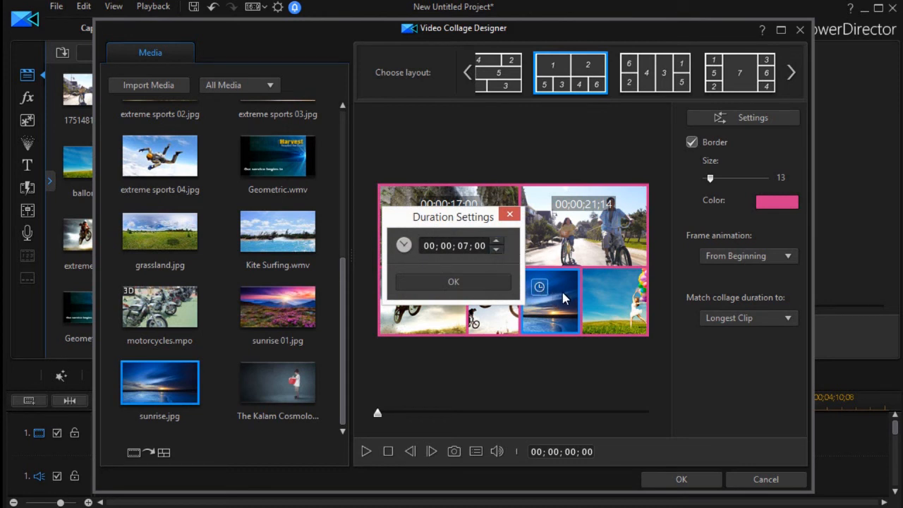
mouse_move(620, 276)
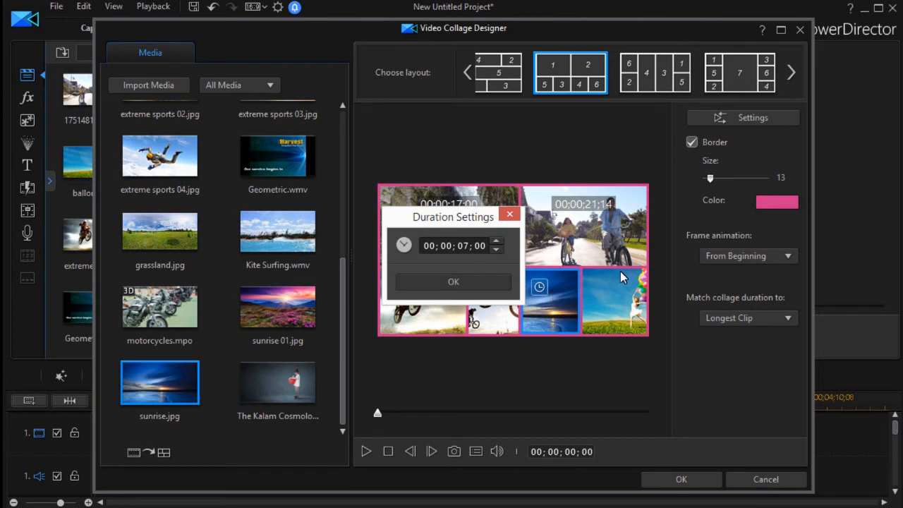
mouse_move(536, 299)
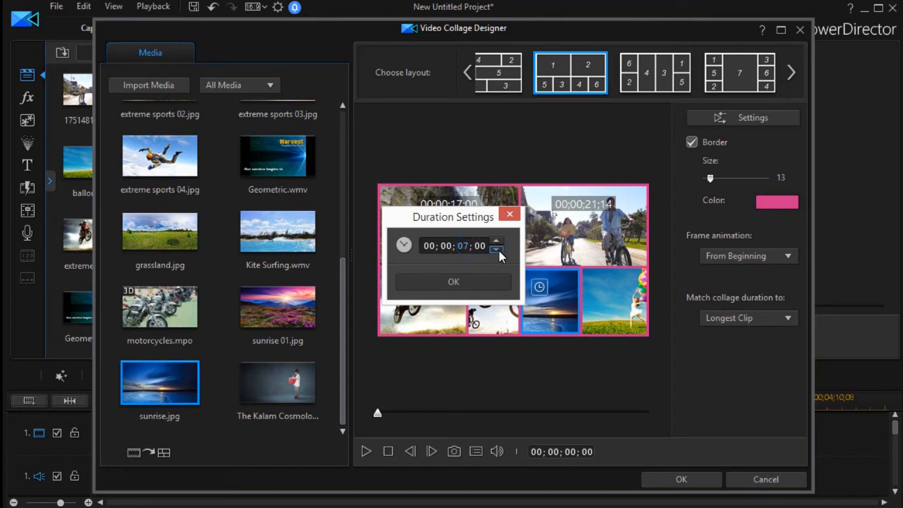
left_click(497, 250)
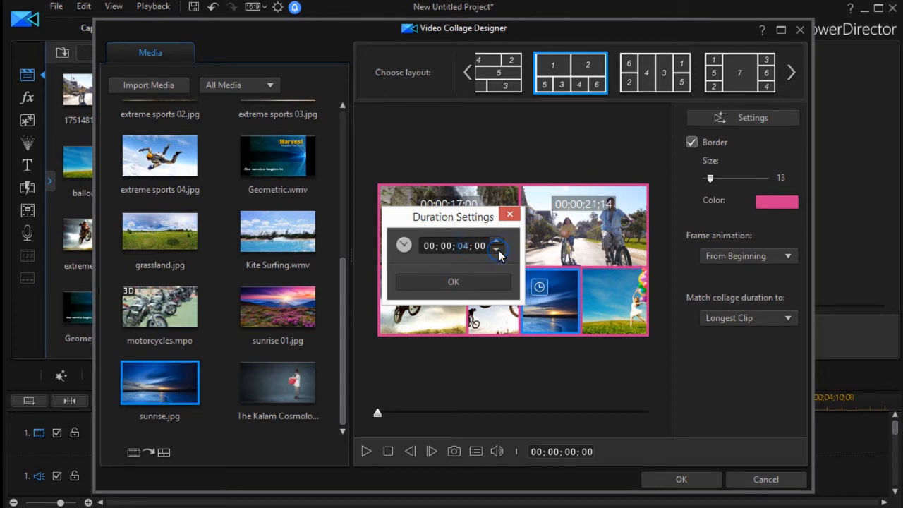
left_click(454, 282)
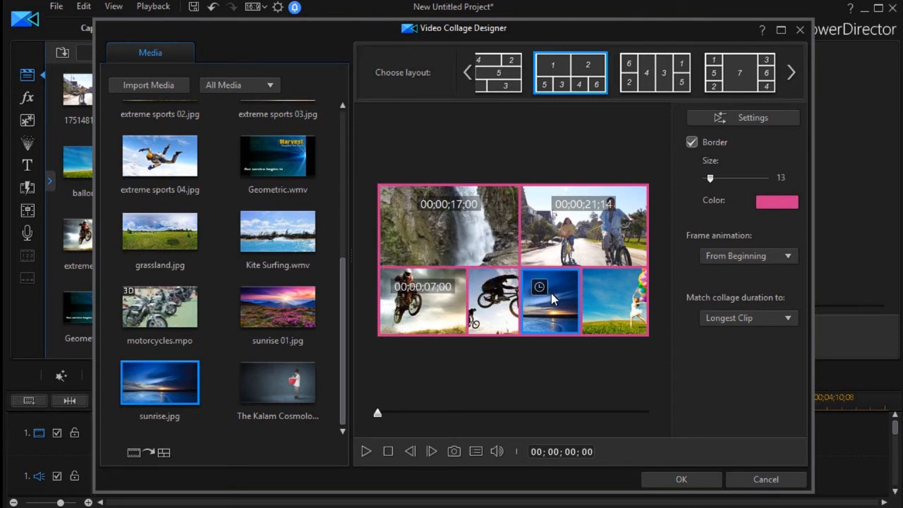
mouse_move(492, 299)
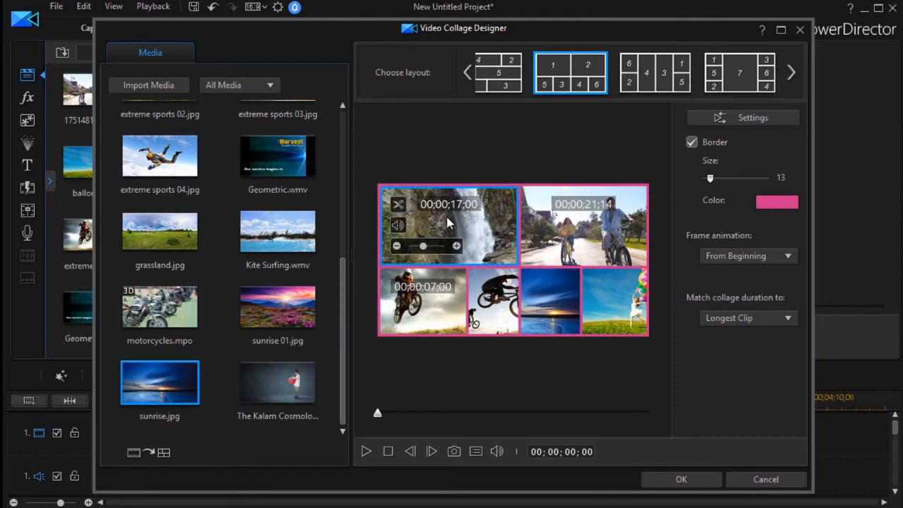
mouse_move(452, 237)
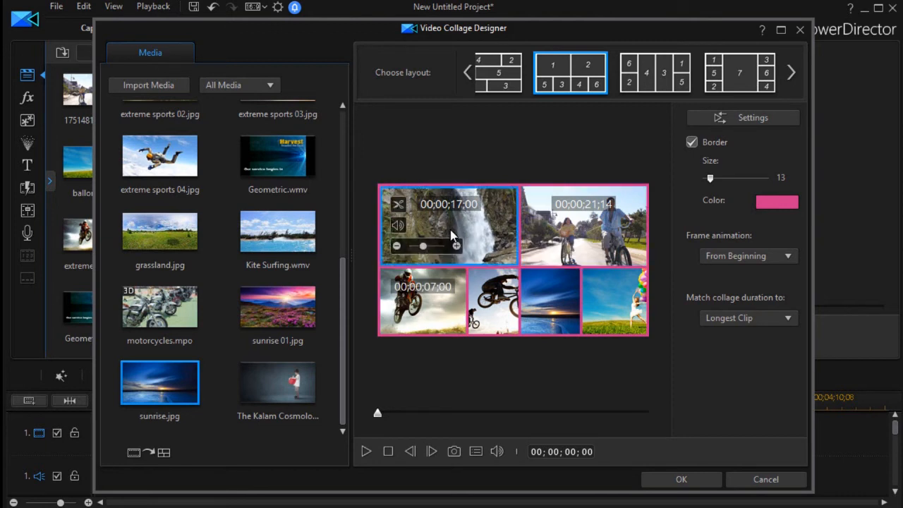
left_click(583, 226)
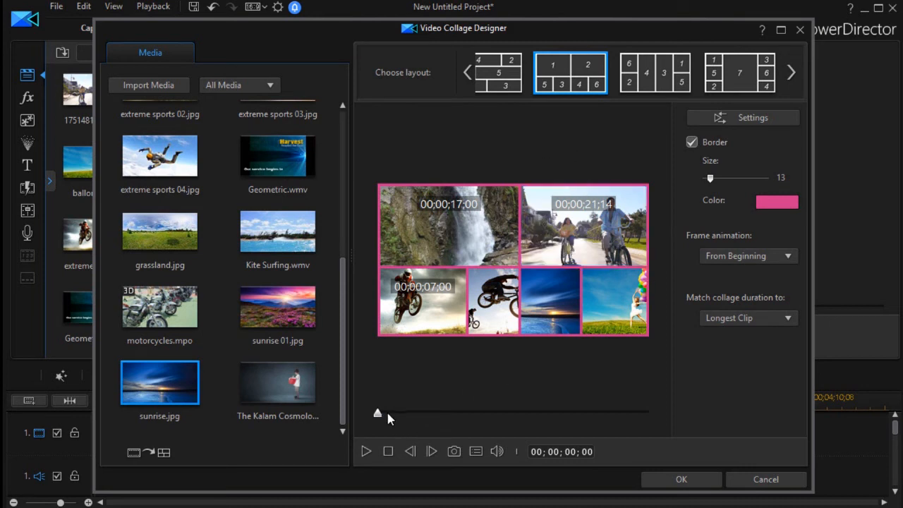
mouse_move(366, 451)
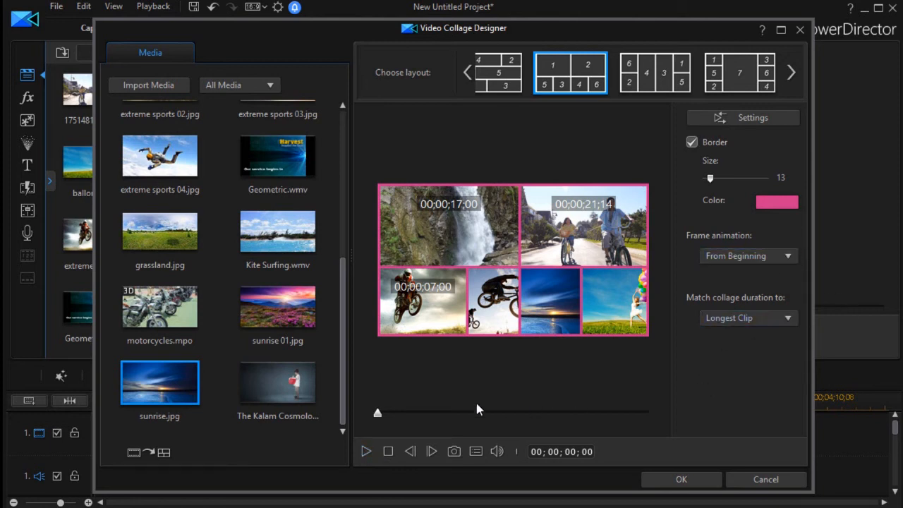
mouse_move(365, 451)
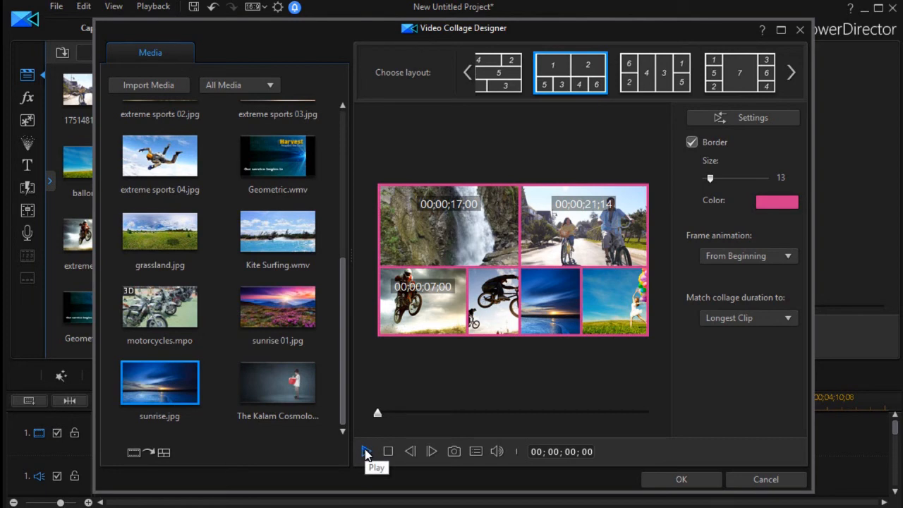
left_click(366, 451)
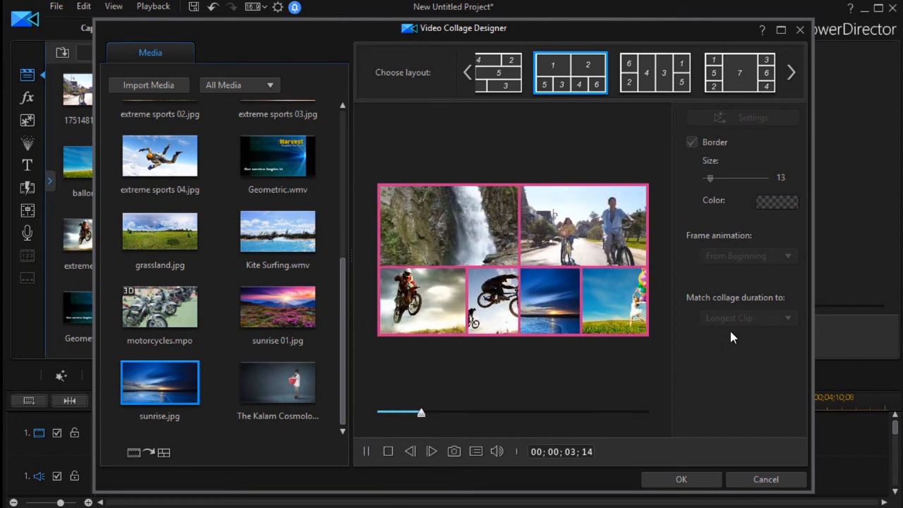
mouse_move(744, 317)
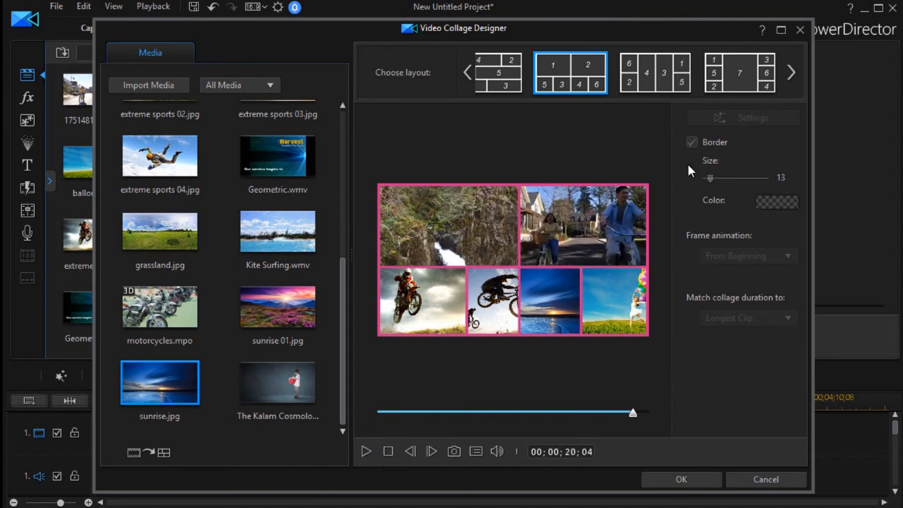
left_click(386, 451)
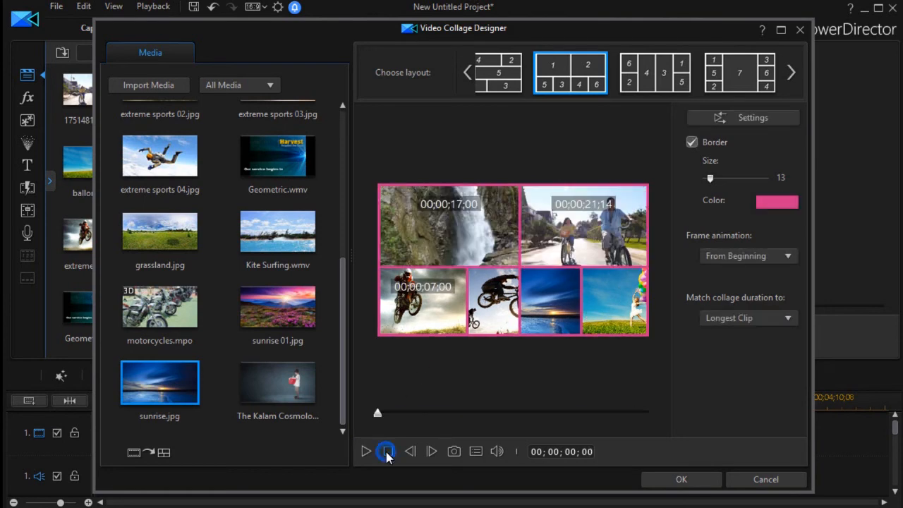
left_click(743, 118)
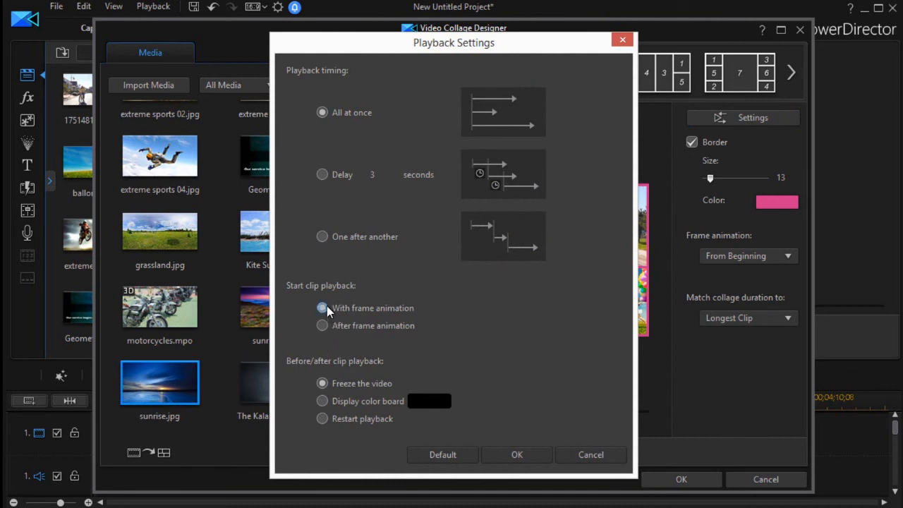
left_click(323, 308)
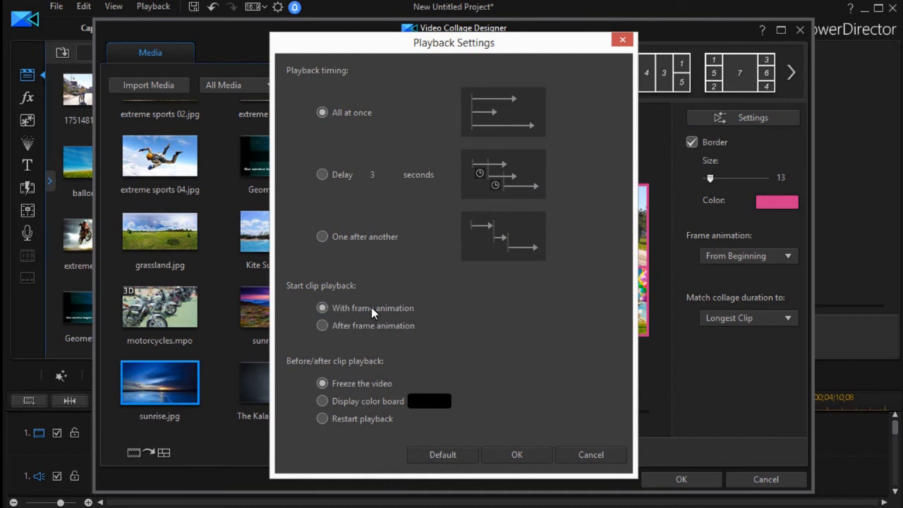
mouse_move(361, 104)
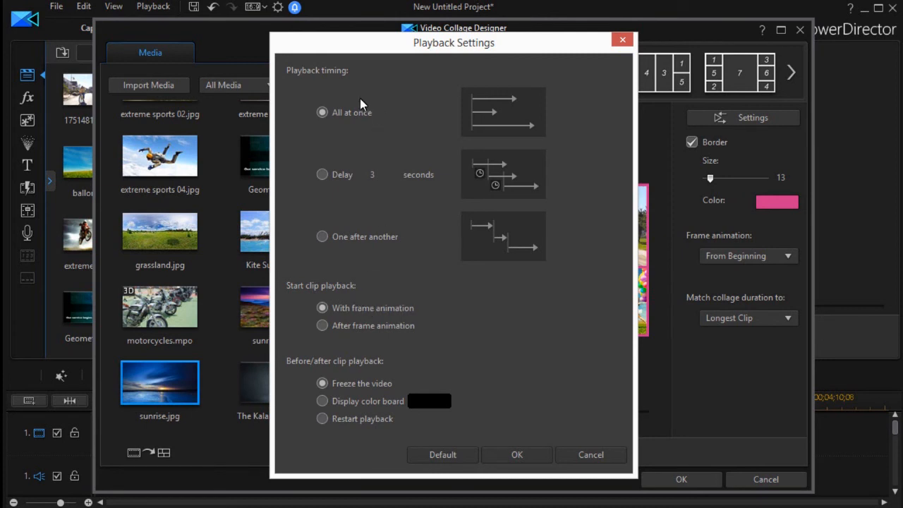
mouse_move(345, 115)
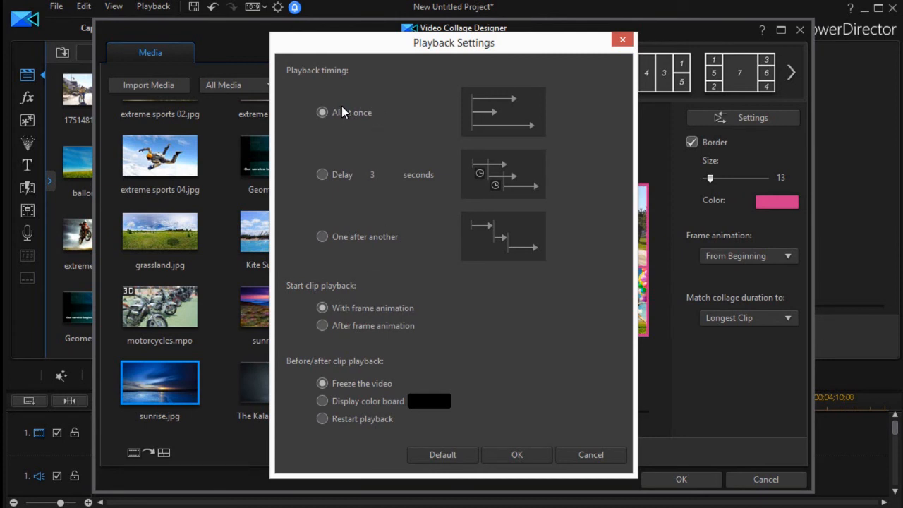
mouse_move(345, 185)
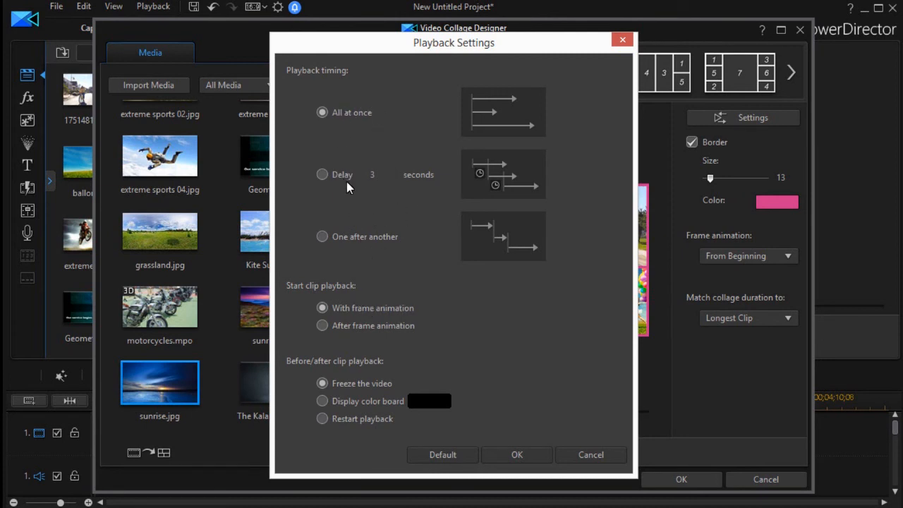
mouse_move(434, 346)
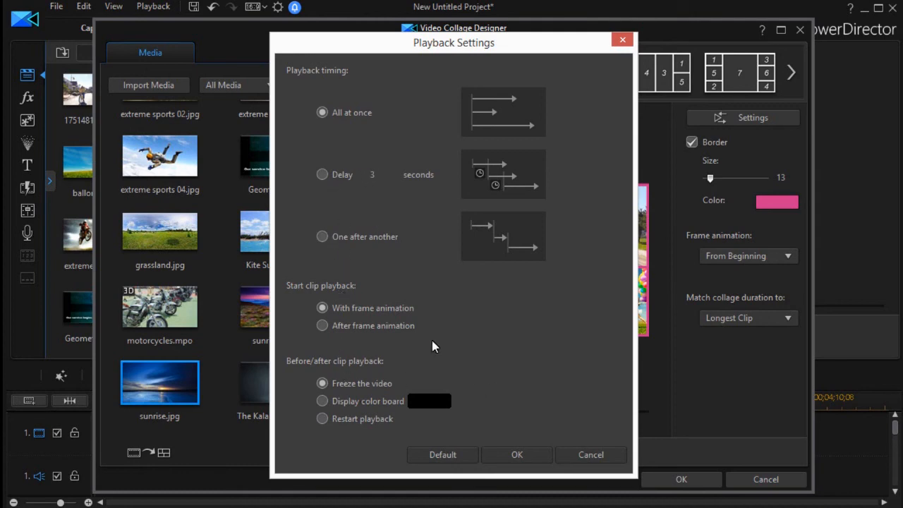
mouse_move(626, 28)
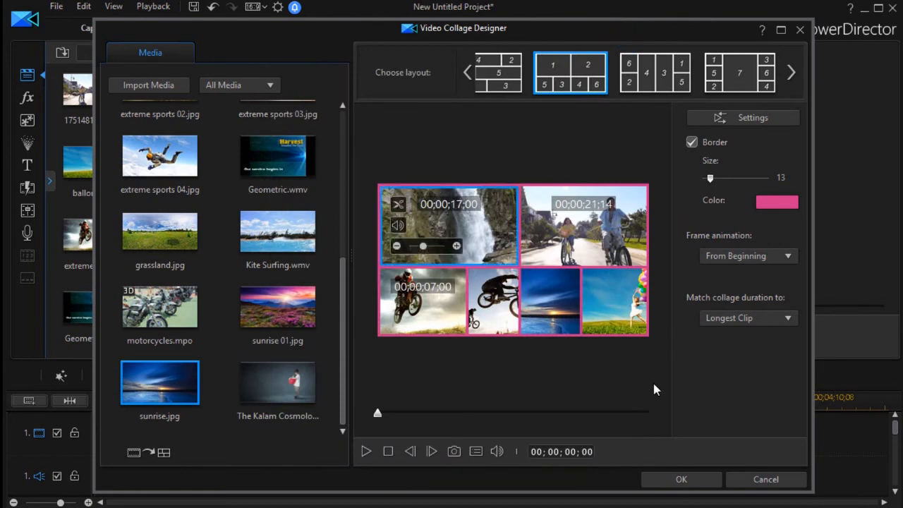
Insert the six-cell collage onto the timeline and play it in the preview
left_click(680, 479)
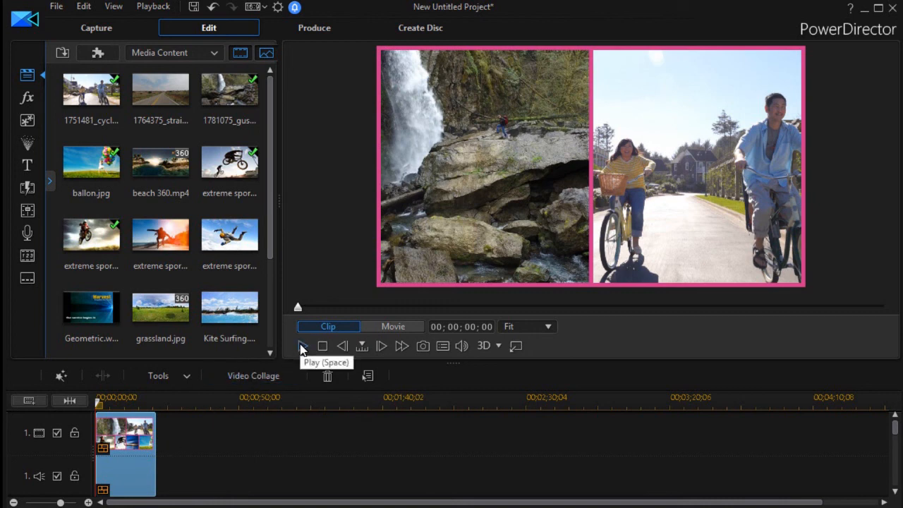
left_click(303, 345)
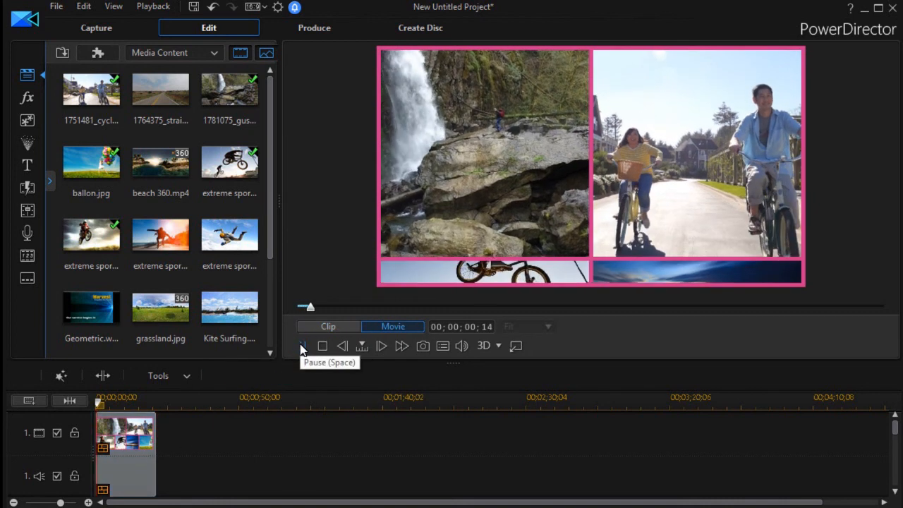
left_click(302, 346)
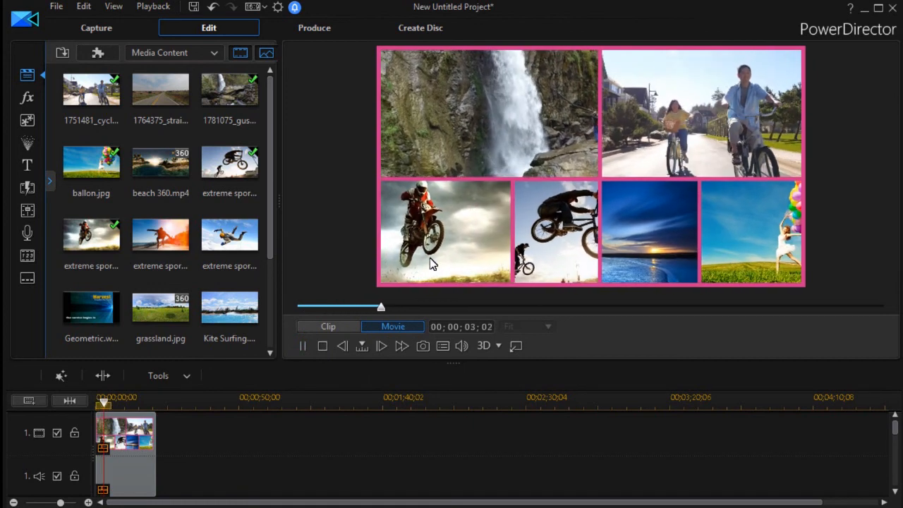
left_click_drag(381, 306, 414, 306)
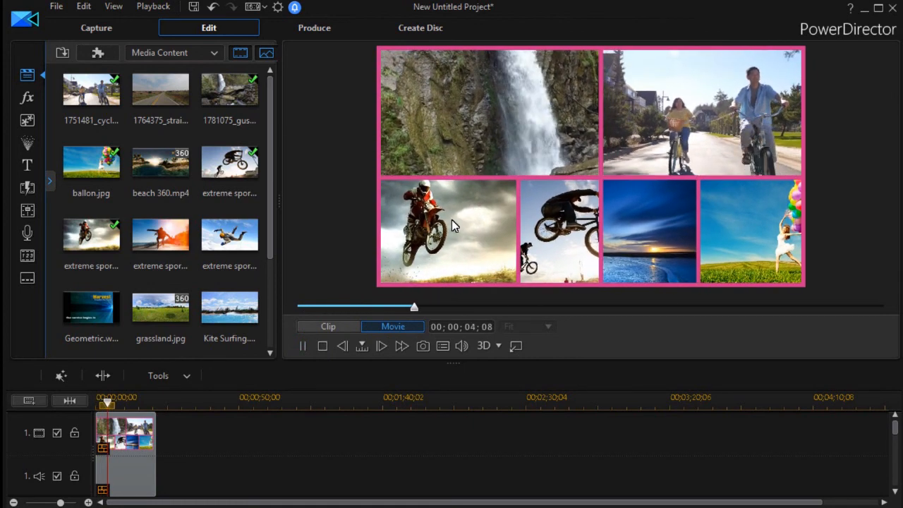